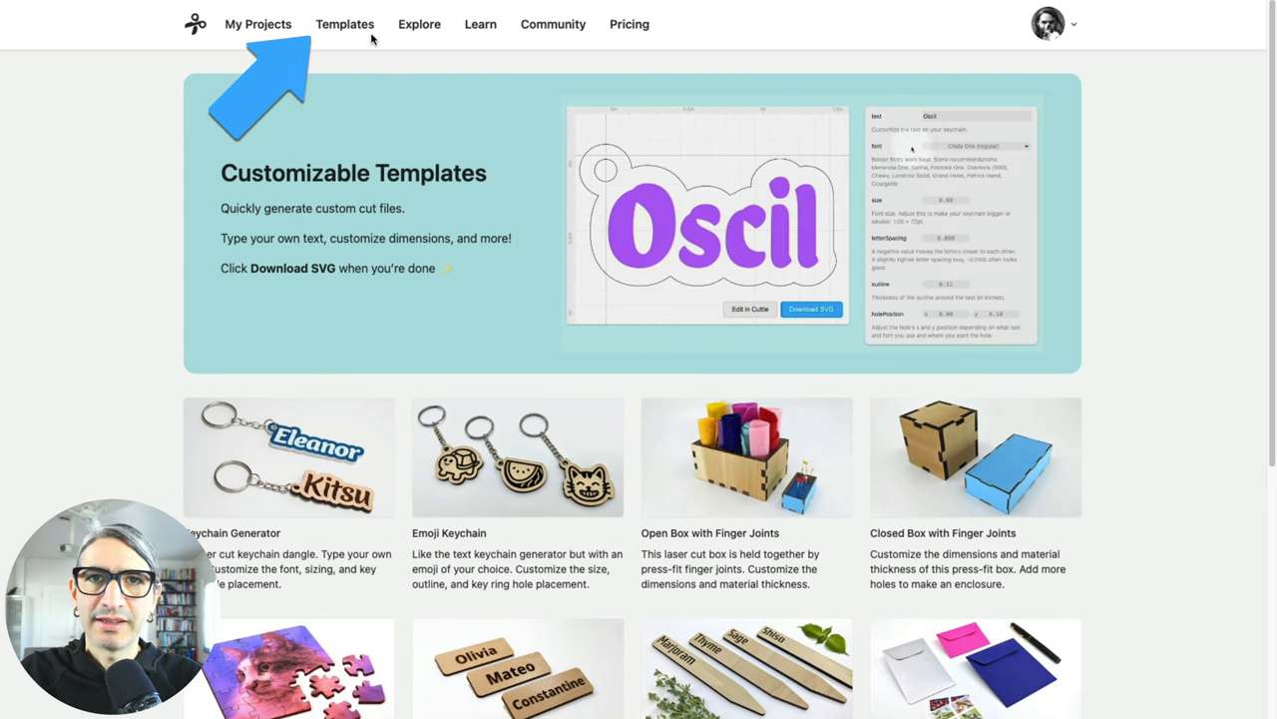
# Scroll the Templates page and open the Jigsaw Puzzle template.
pyautogui.scroll(-3)
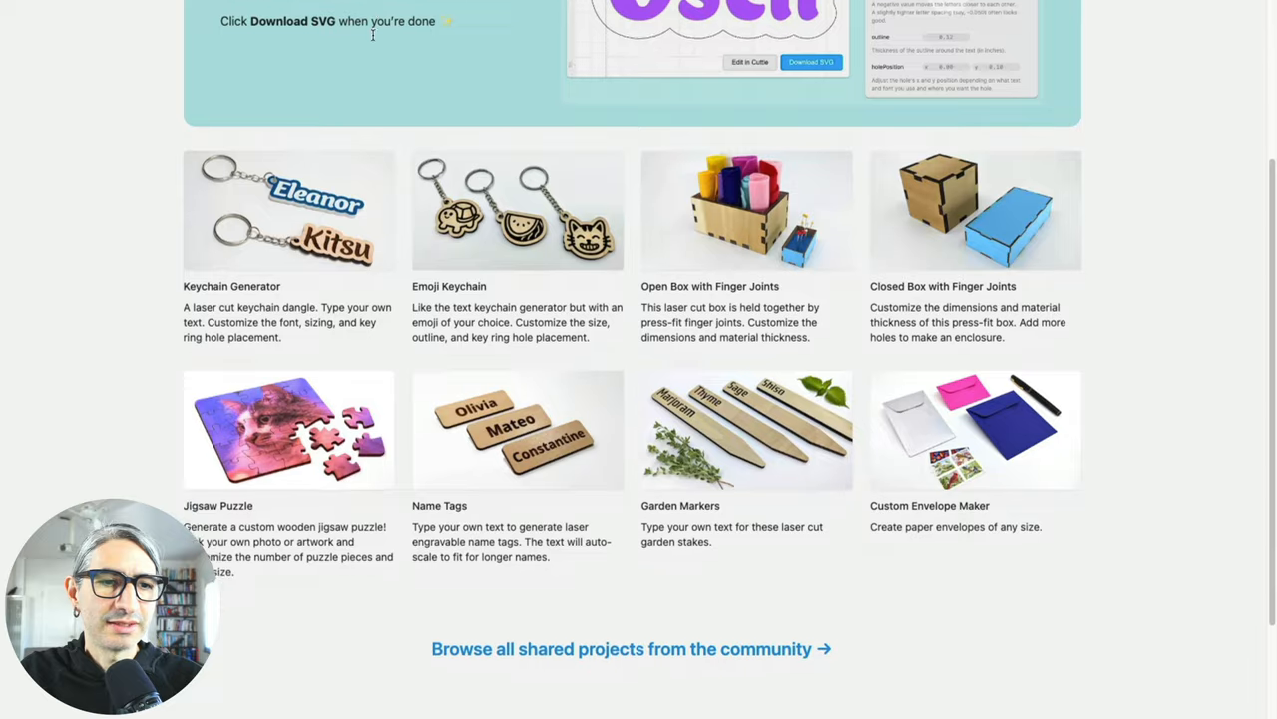
pyautogui.scroll(-3)
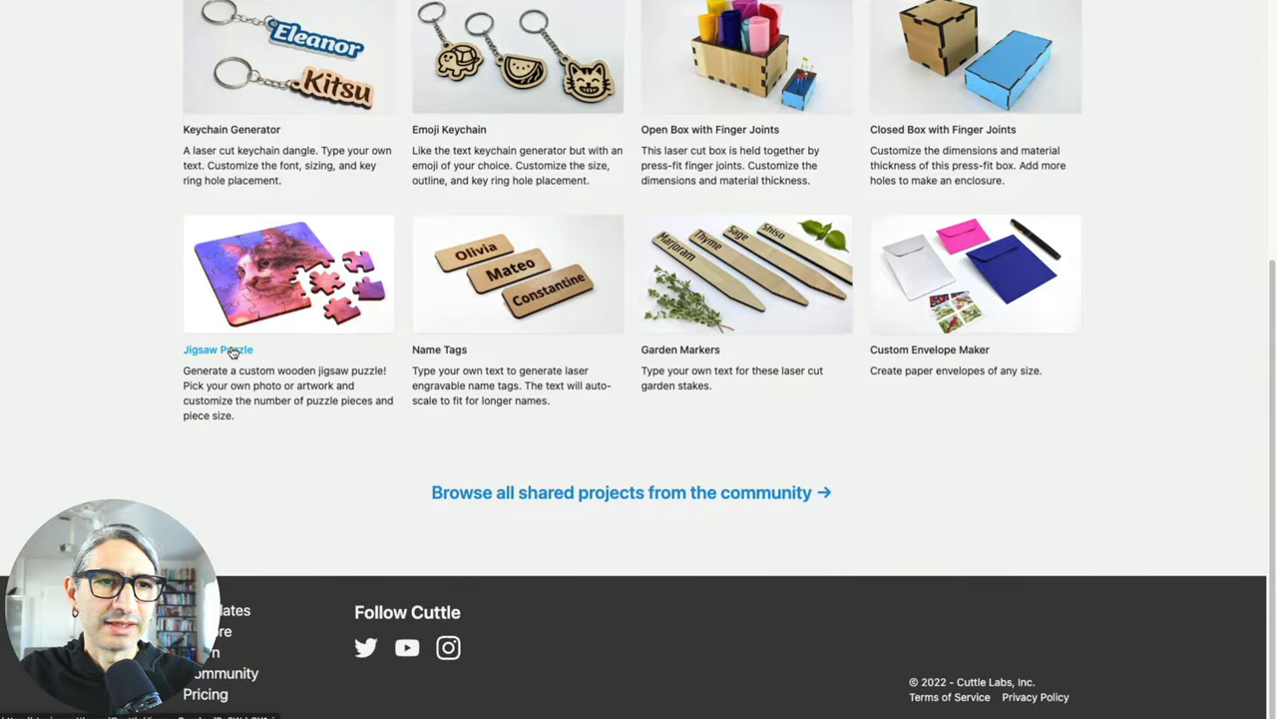
pyautogui.click(218, 350)
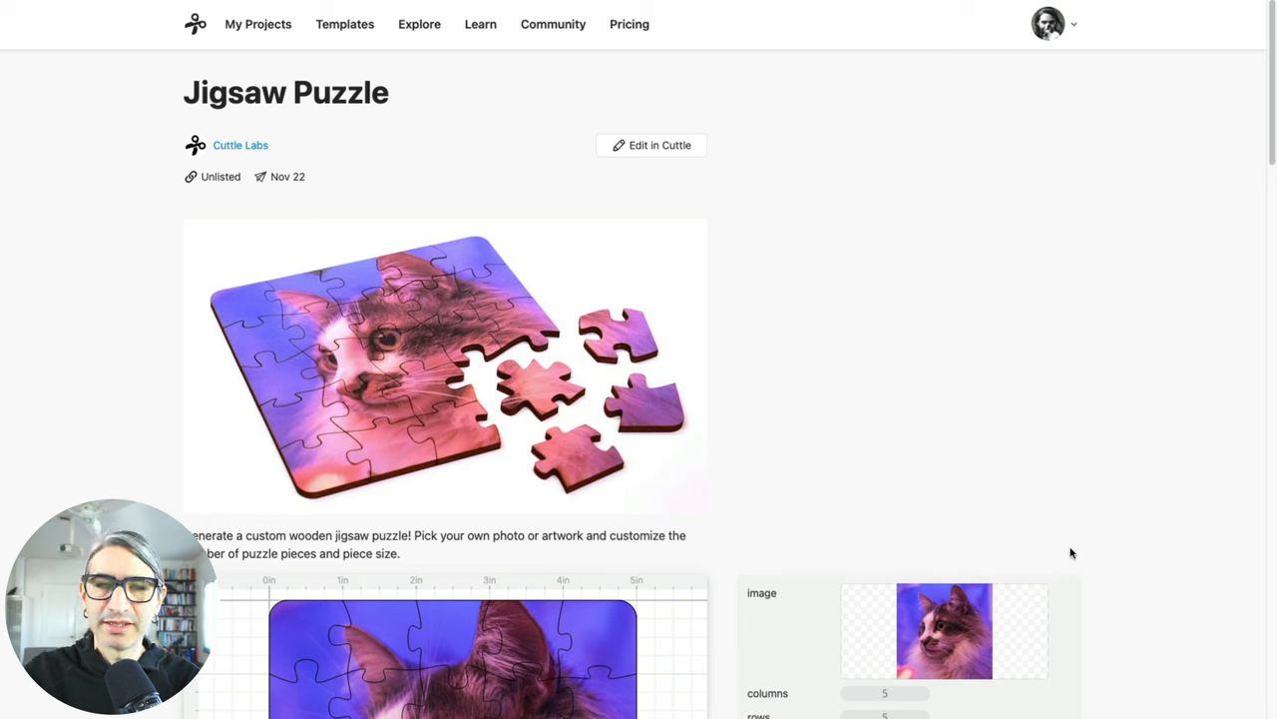
# Choose Eleanor.png from Downloads as the puzzle's picture.
pyautogui.scroll(-3)
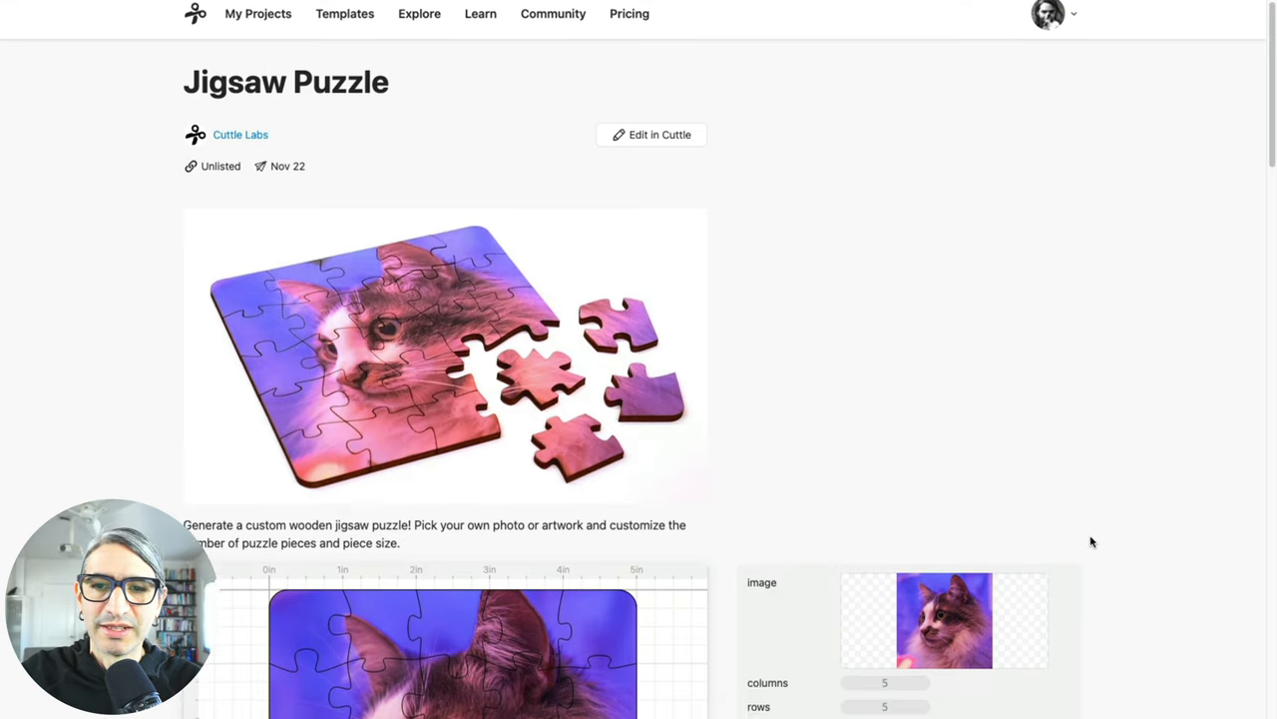
pyautogui.scroll(-3)
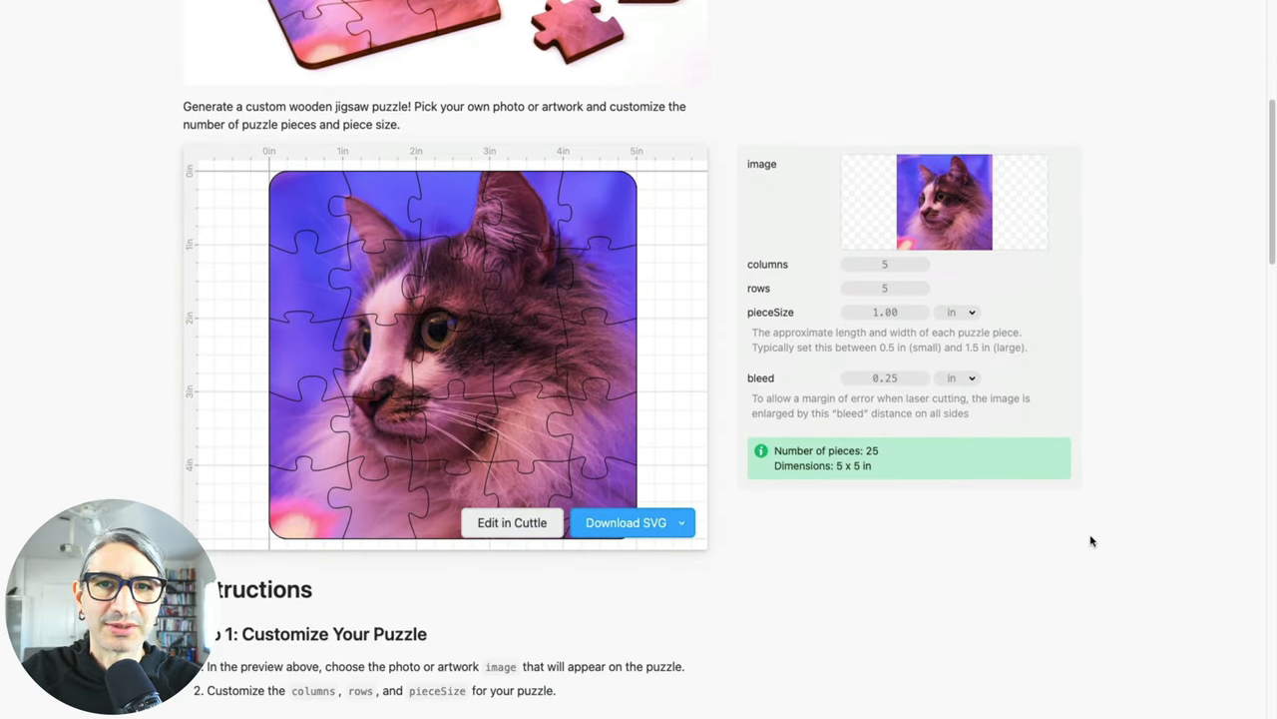
pyautogui.scroll(-3)
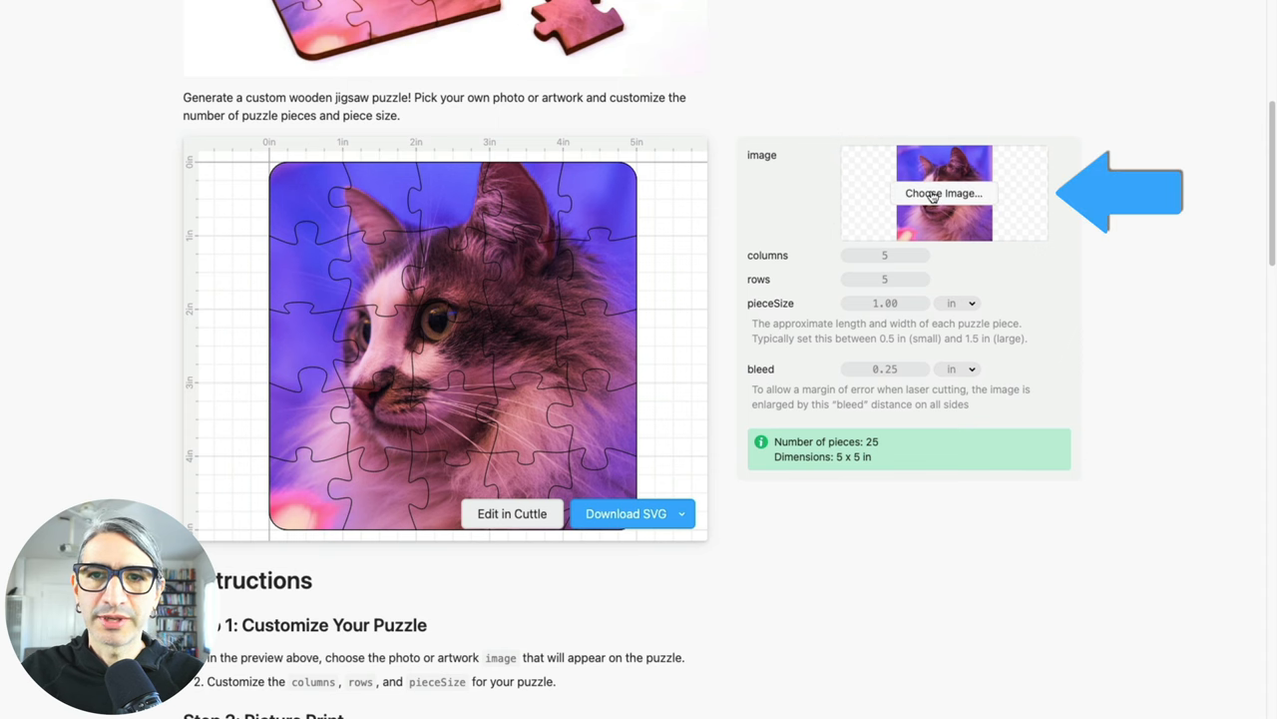
pyautogui.click(942, 192)
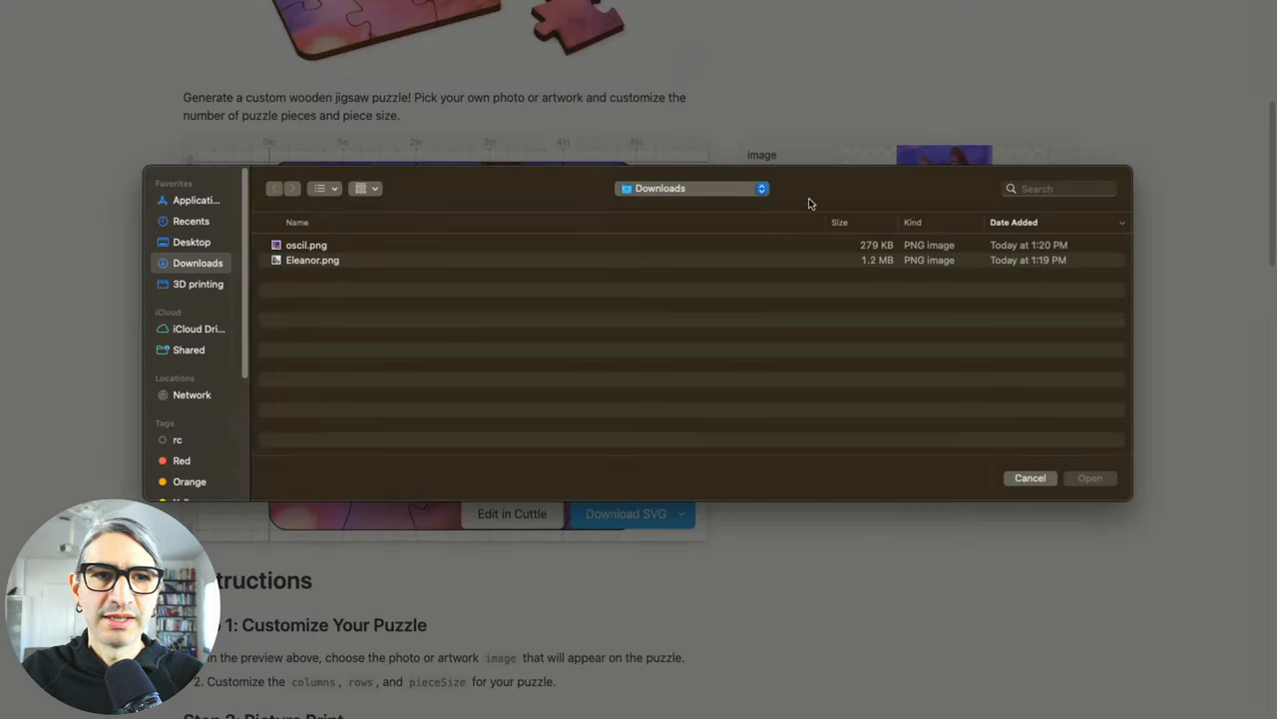
pyautogui.click(312, 260)
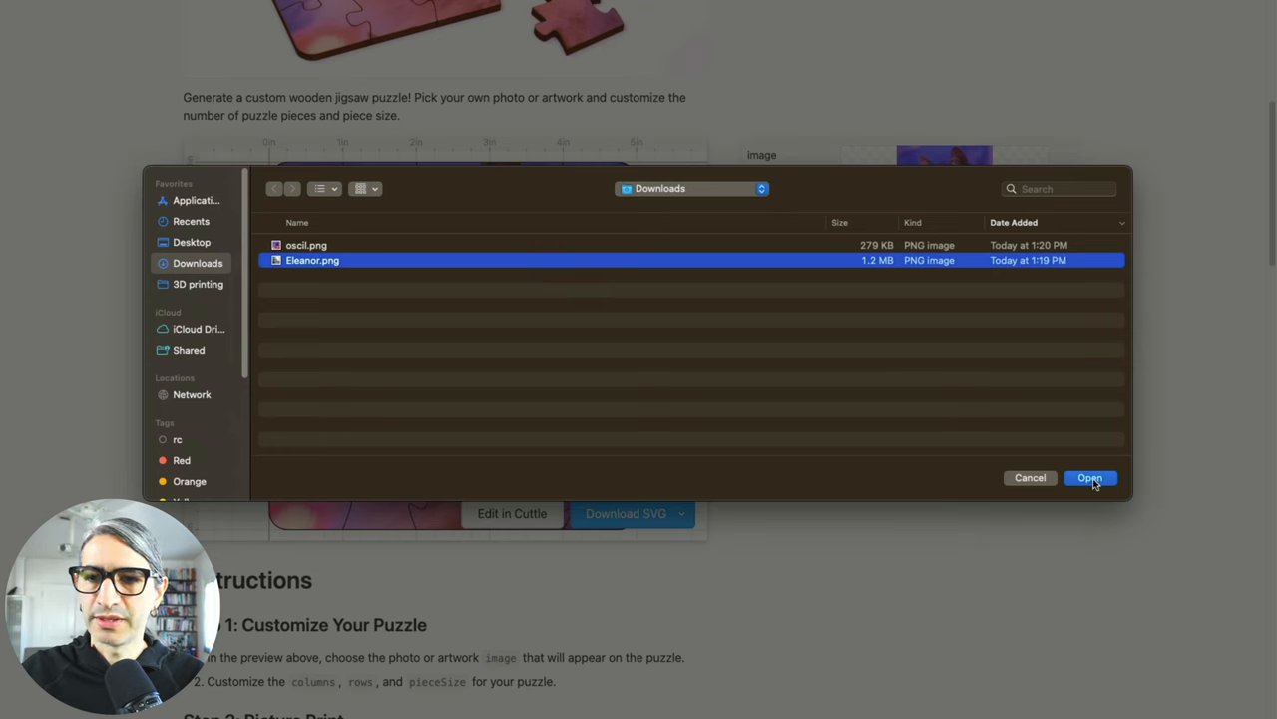
pyautogui.click(1090, 479)
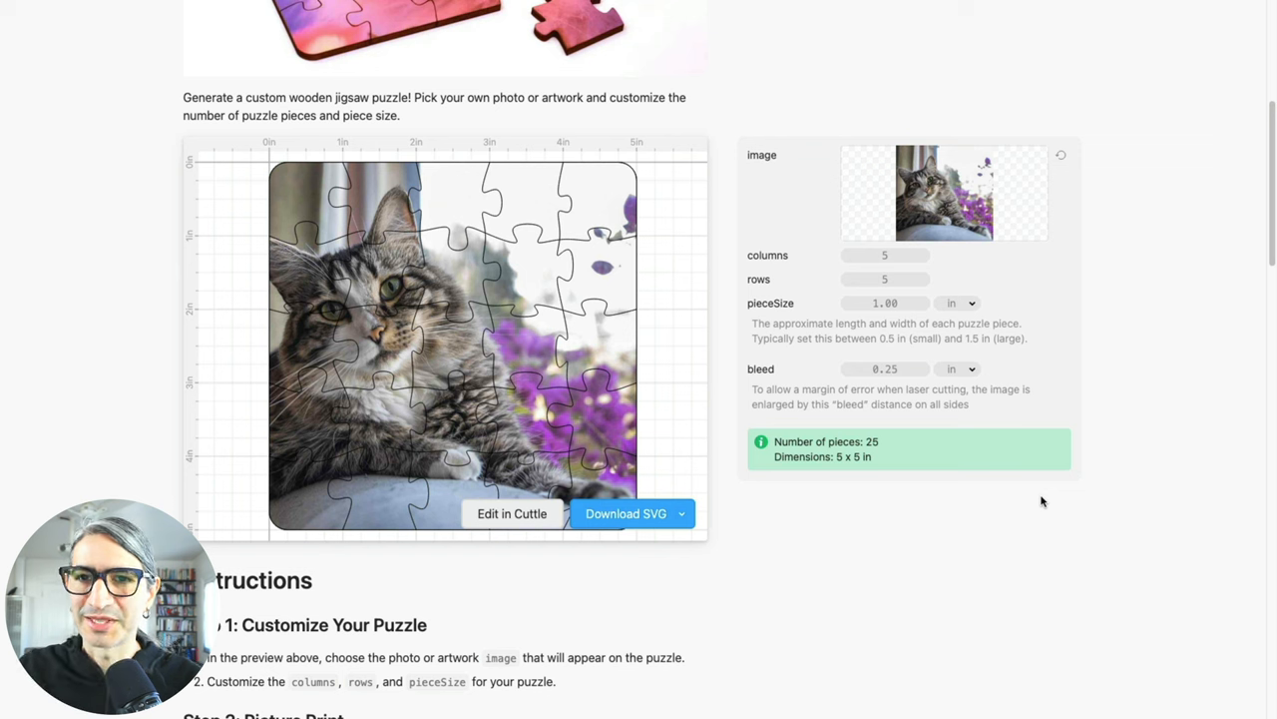
pyautogui.moveTo(1053, 503)
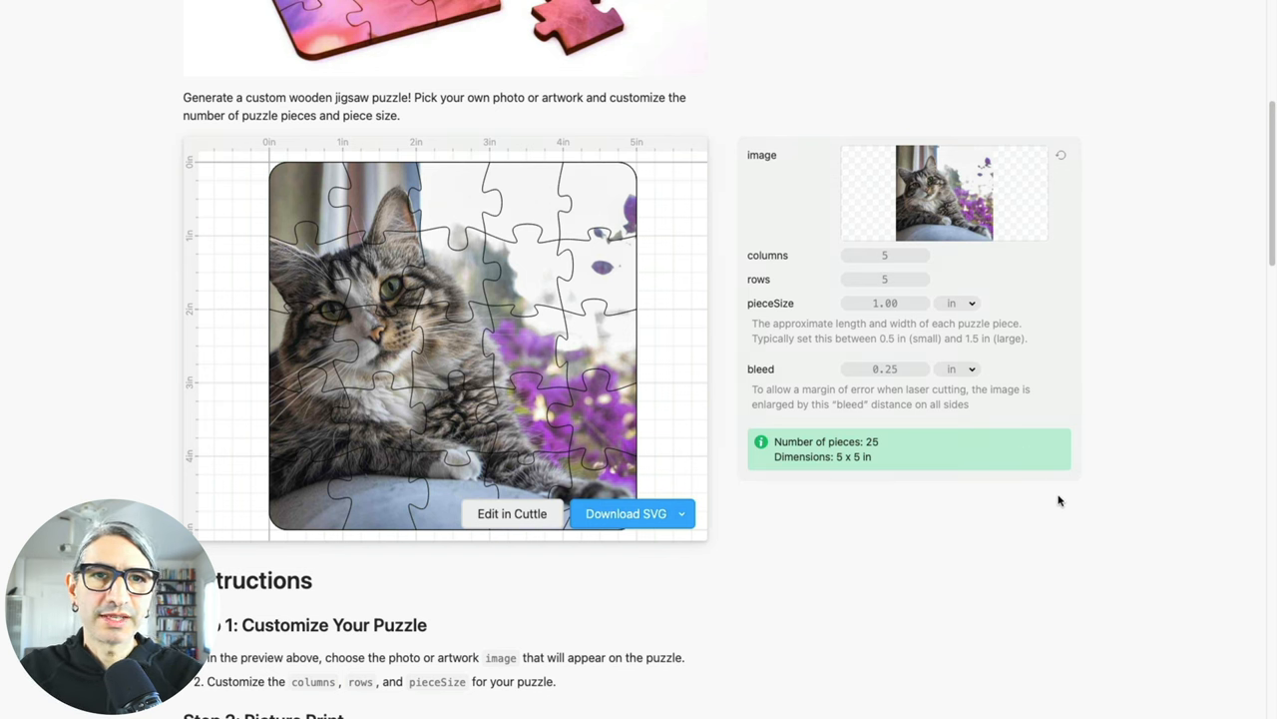
pyautogui.moveTo(599, 172)
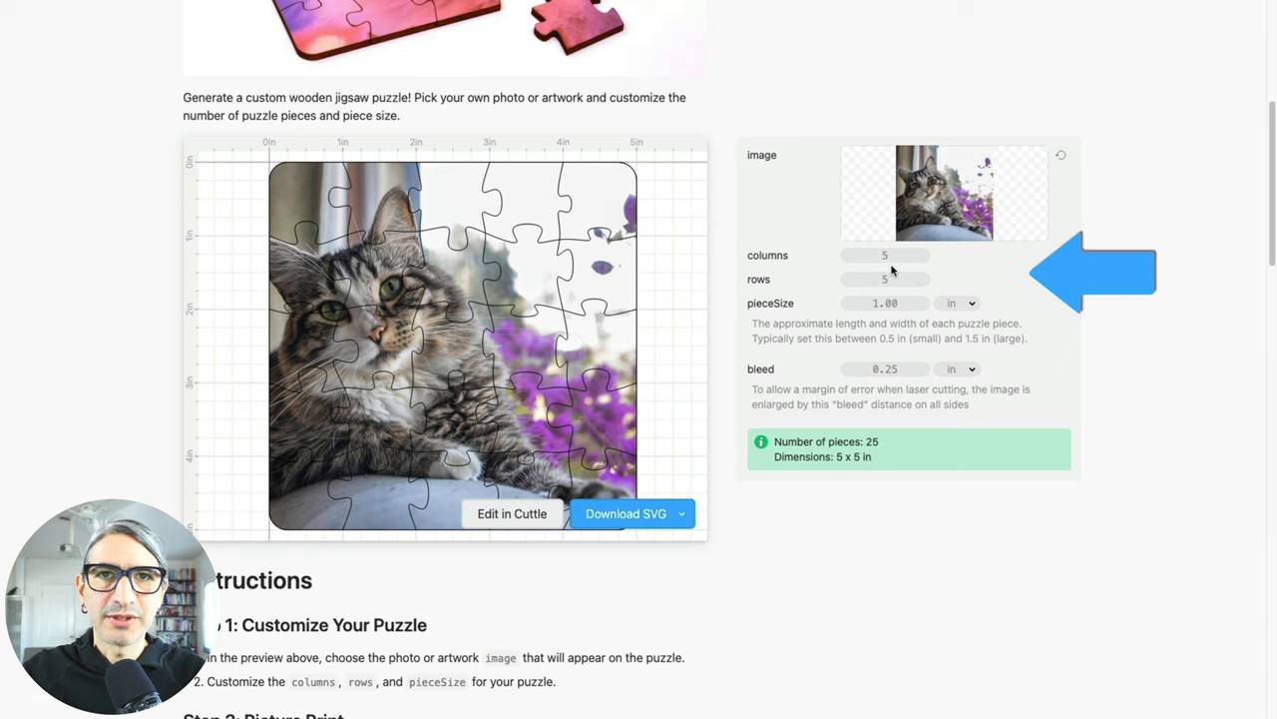
# Set the puzzle to 6 columns and 8 rows for 48 pieces at 6 x 8 in.
pyautogui.click(886, 255)
pyautogui.write('6')
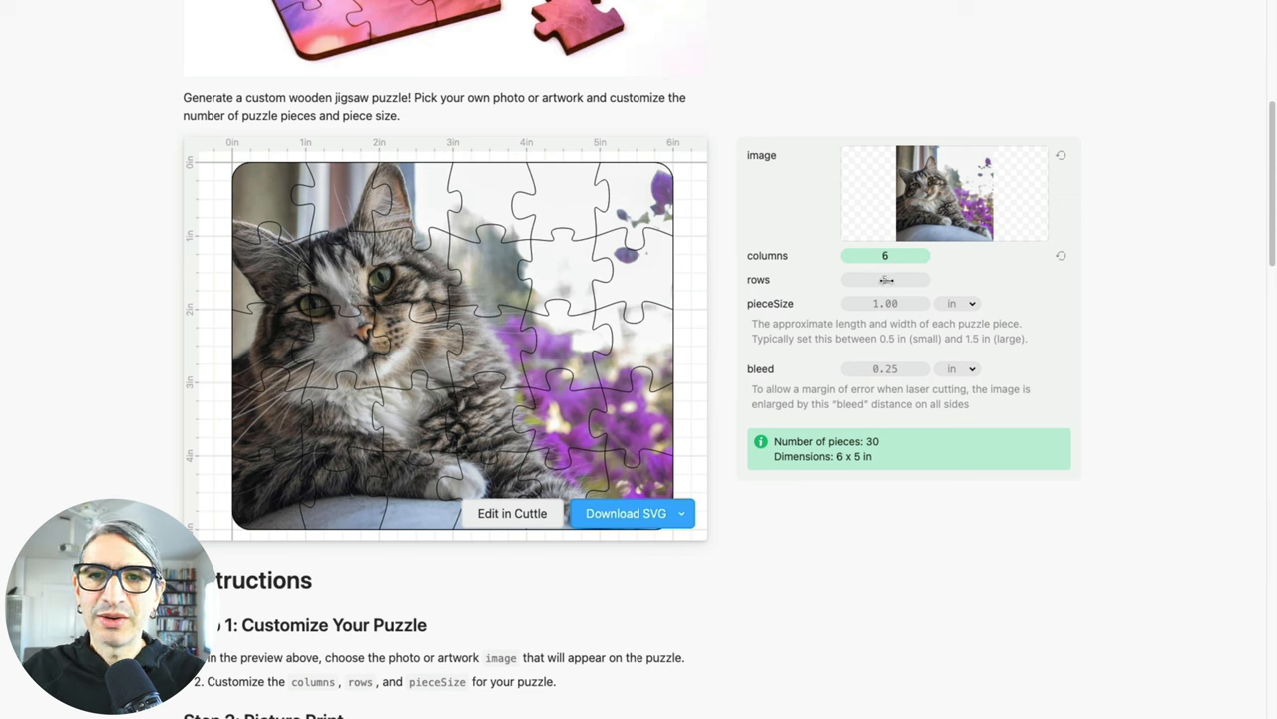
pyautogui.click(884, 279)
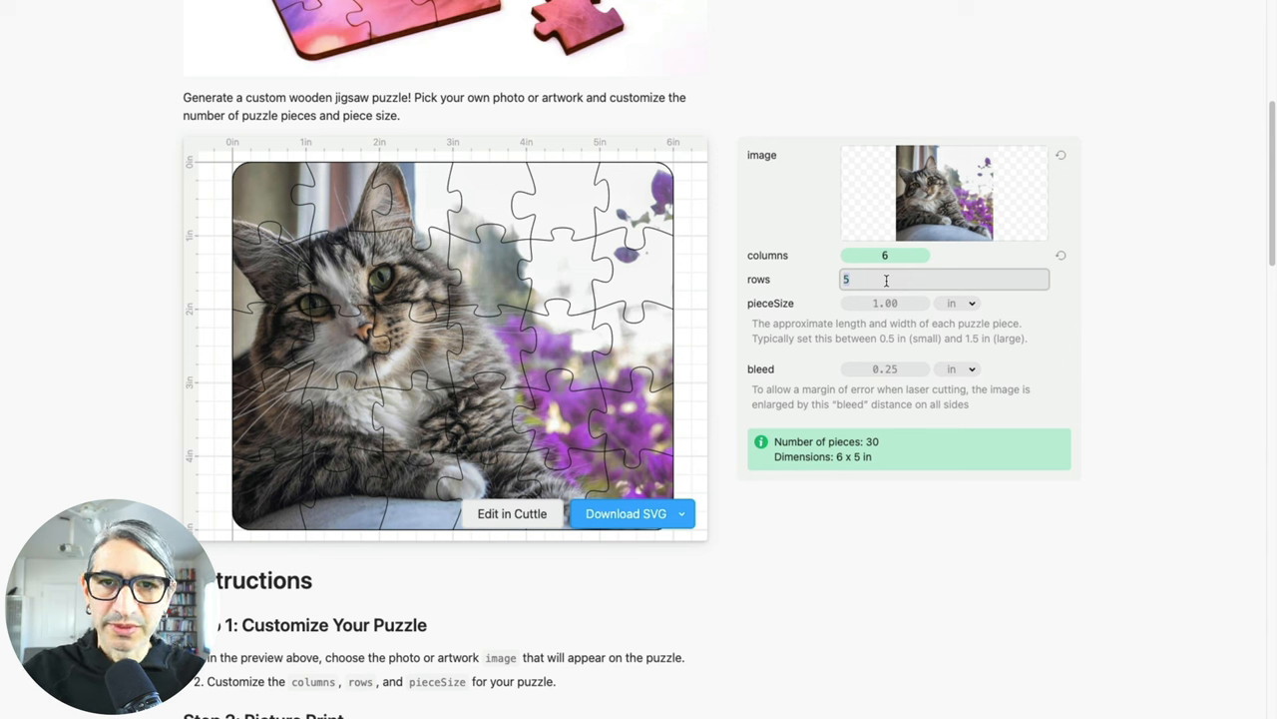
pyautogui.write('8')
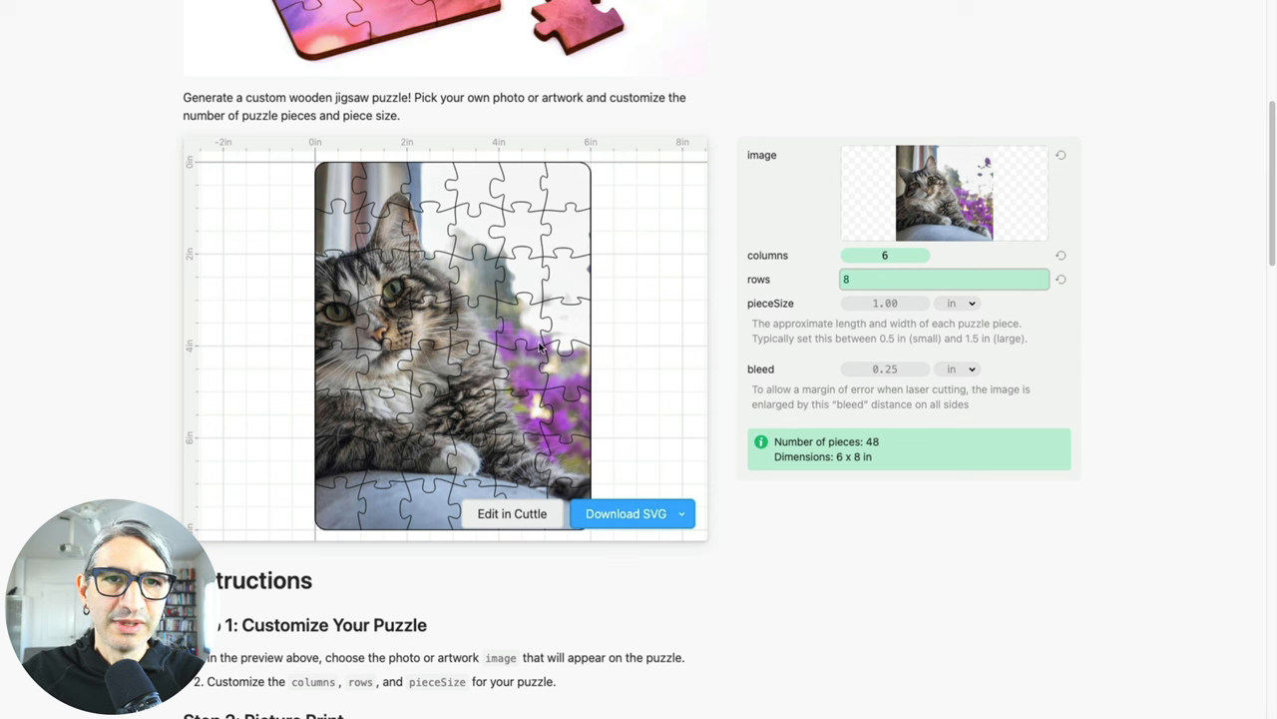
pyautogui.moveTo(609, 157)
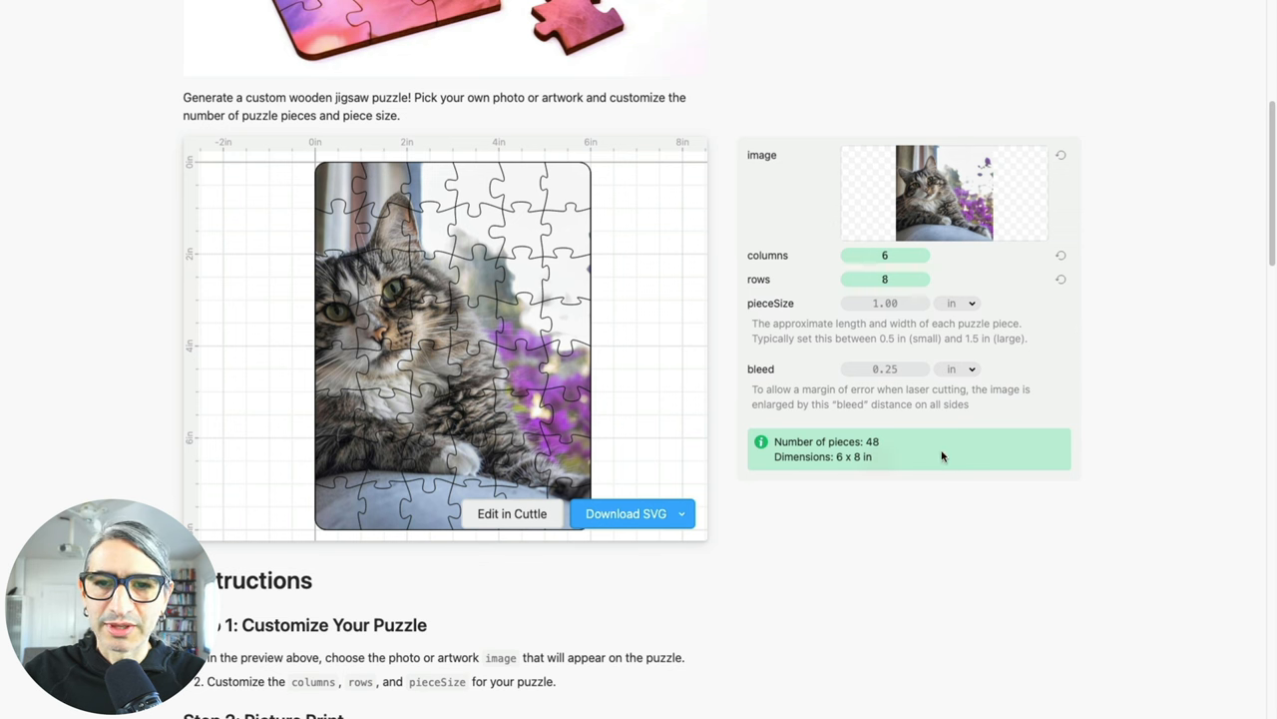
pyautogui.moveTo(916, 351)
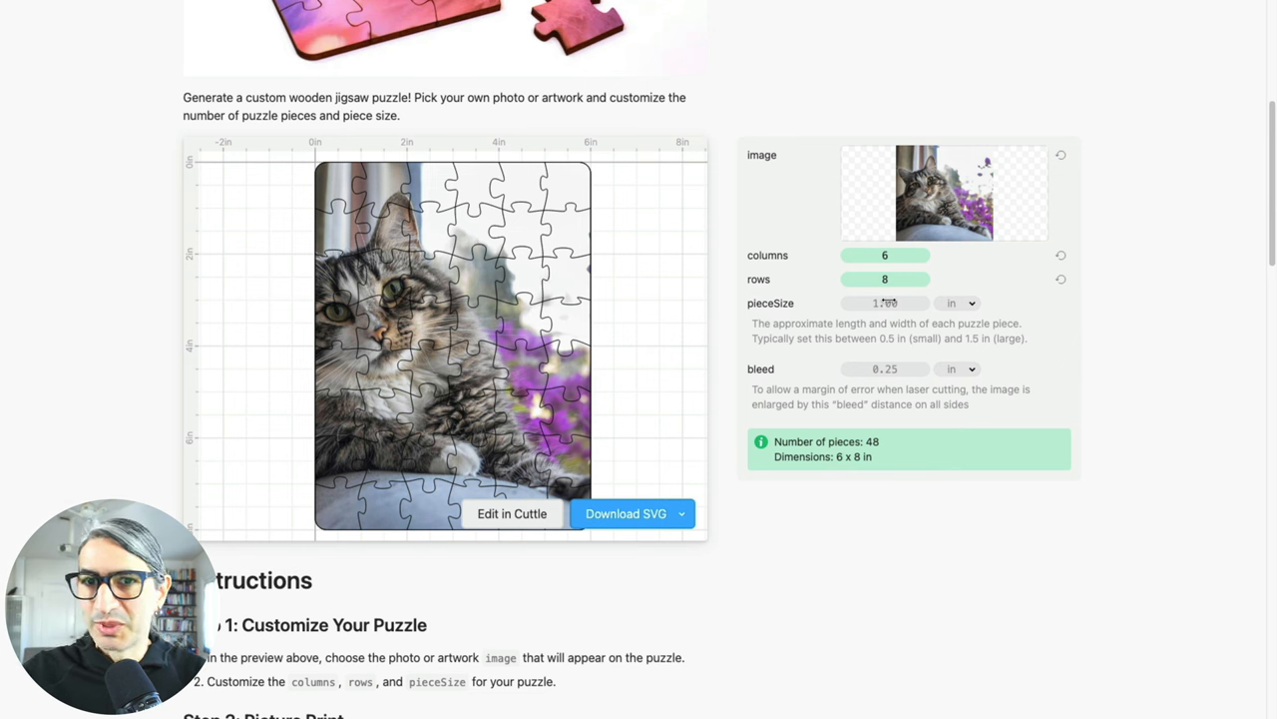
# Drag piece size up to 1.44 in, then revert piece size and rows to defaults.
pyautogui.moveTo(886, 303); pyautogui.dragTo(874, 303)
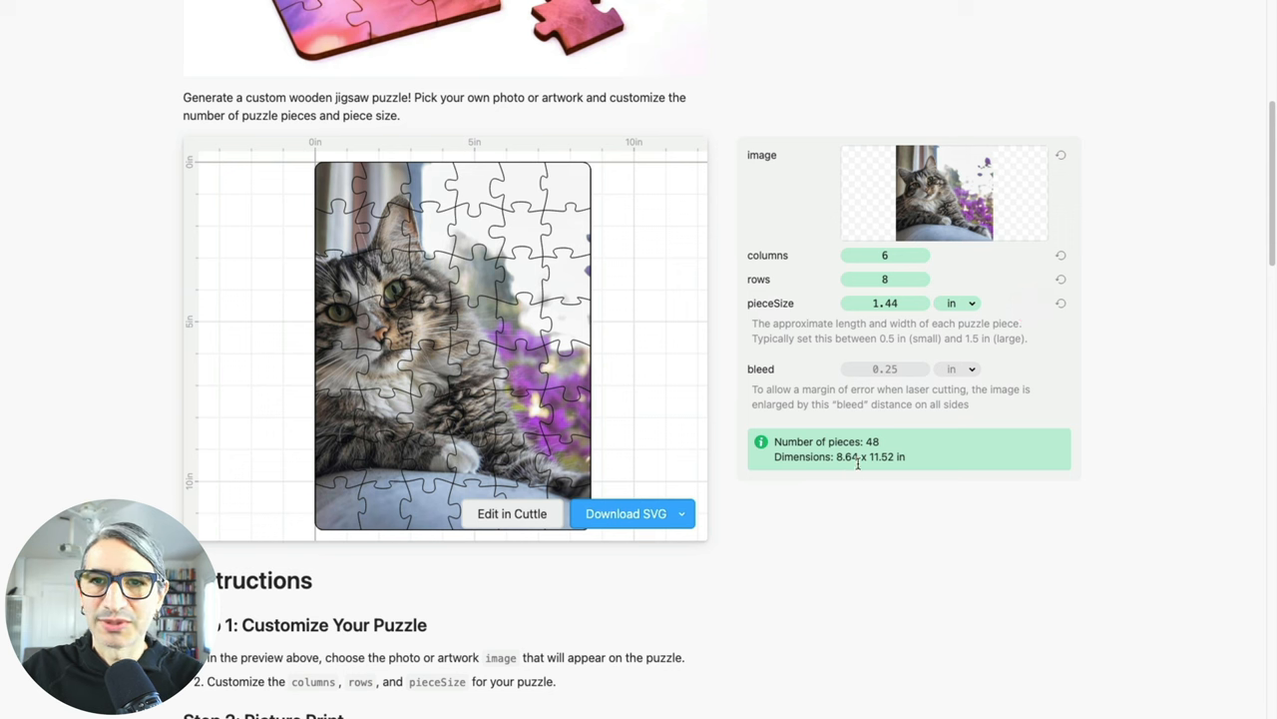
pyautogui.moveTo(982, 374)
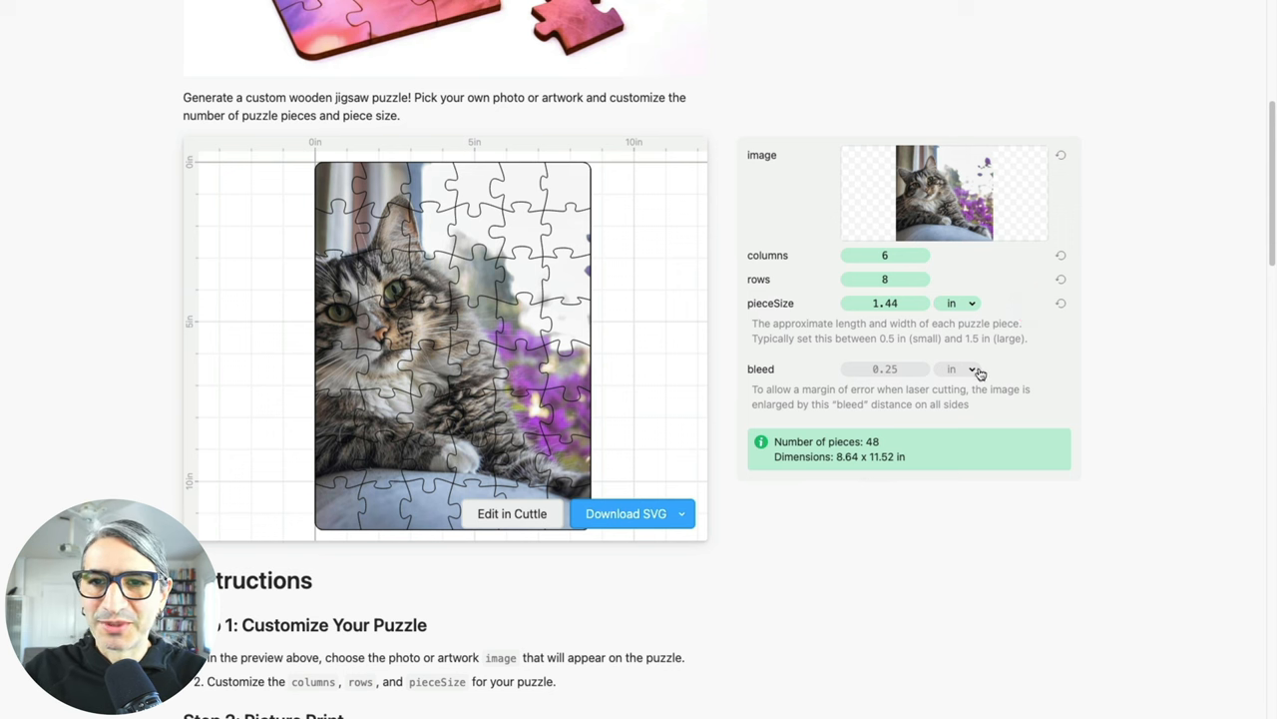
pyautogui.click(1061, 303)
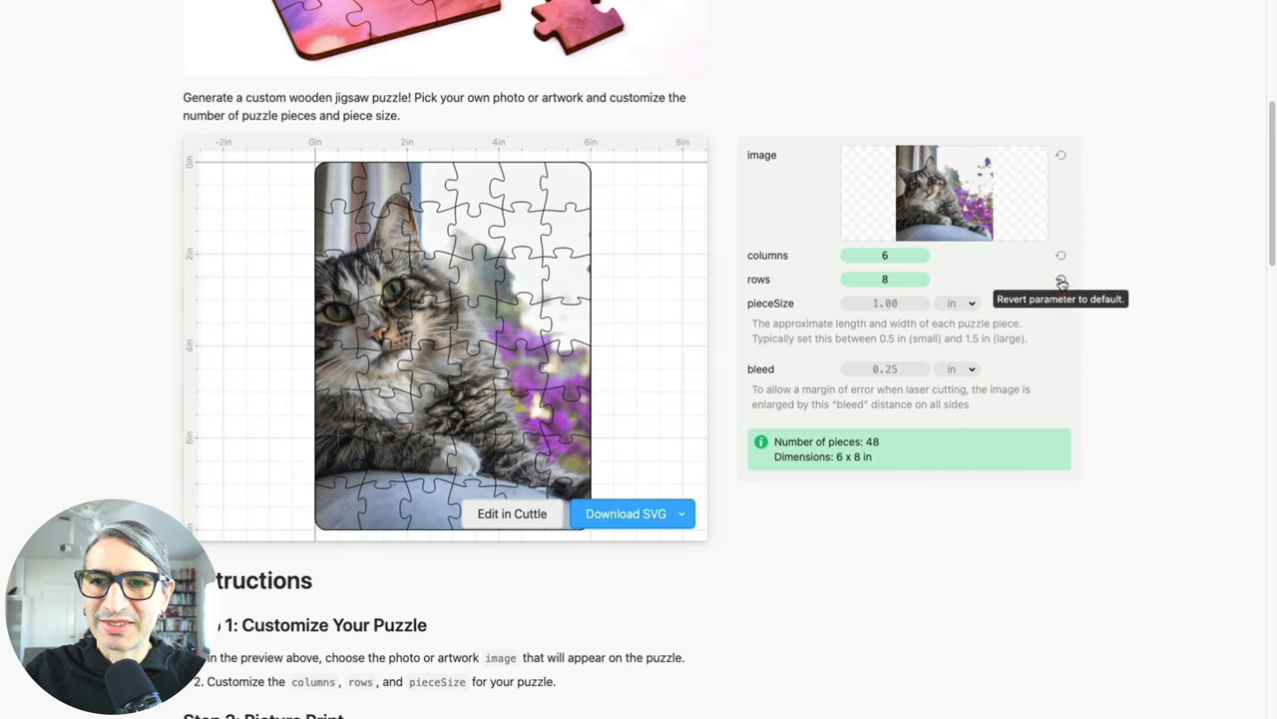
pyautogui.click(1062, 279)
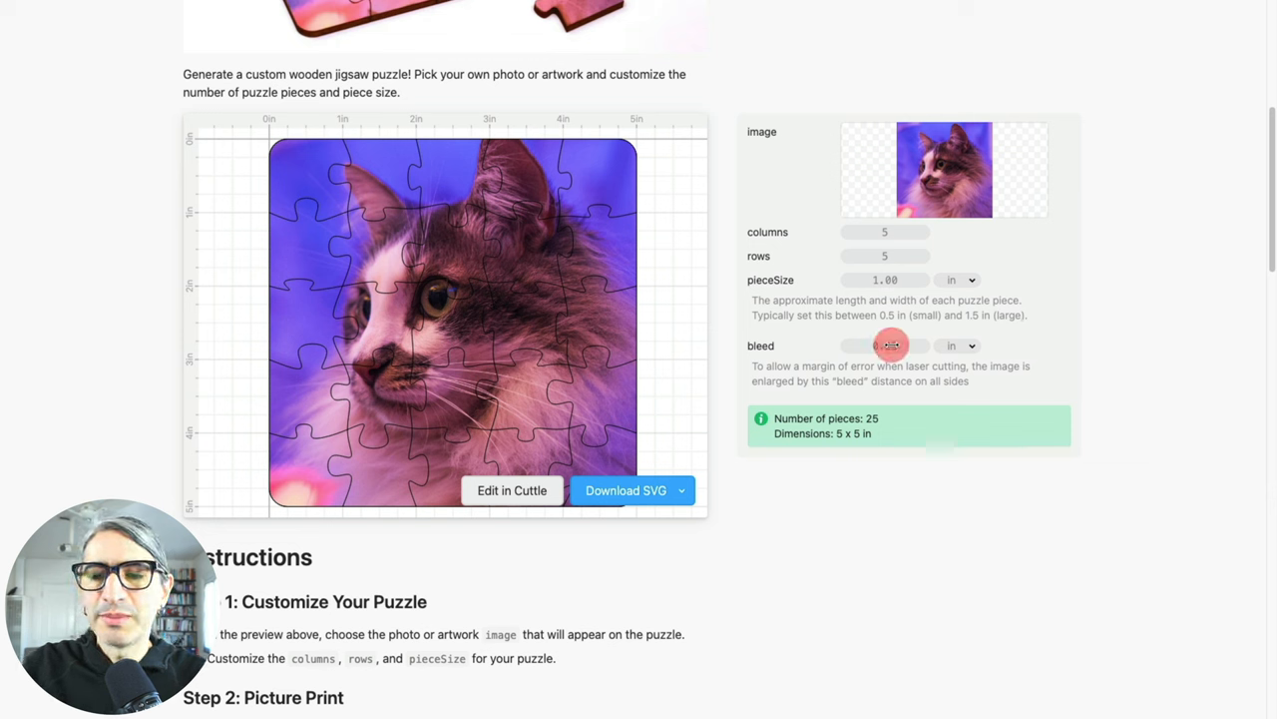
pyautogui.moveTo(888, 345); pyautogui.dragTo(838, 356)
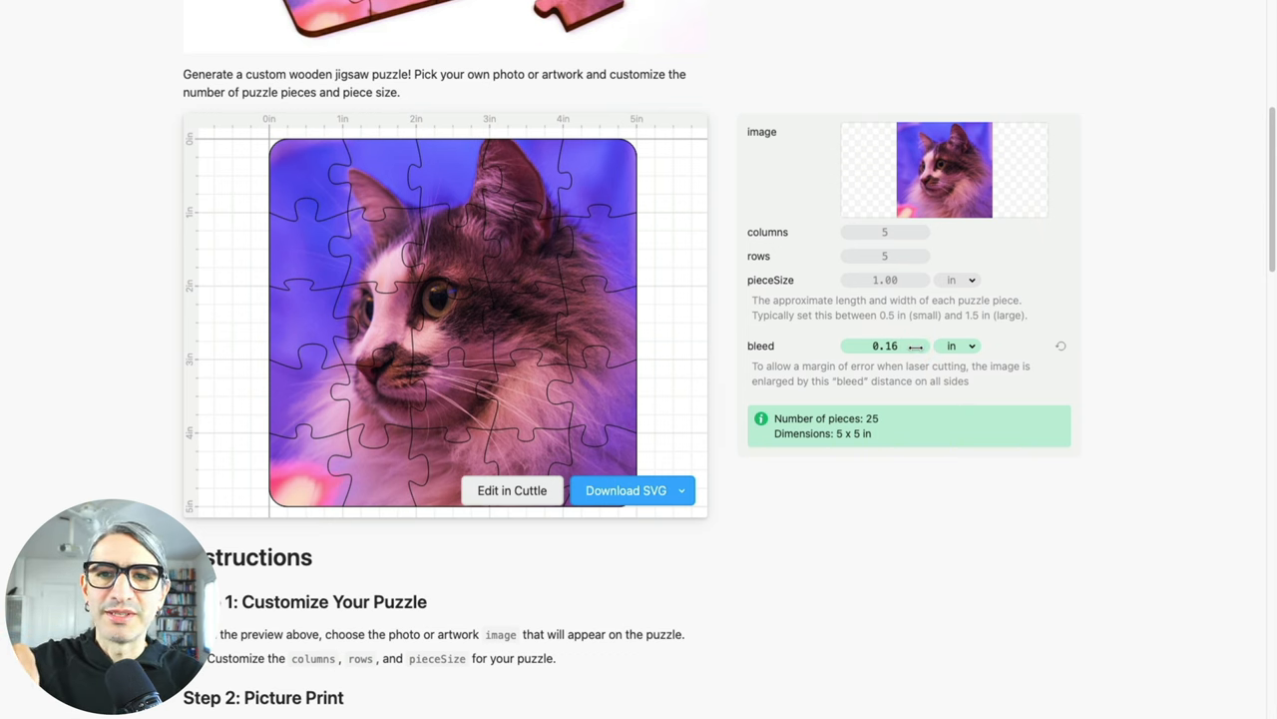
pyautogui.moveTo(1062, 347)
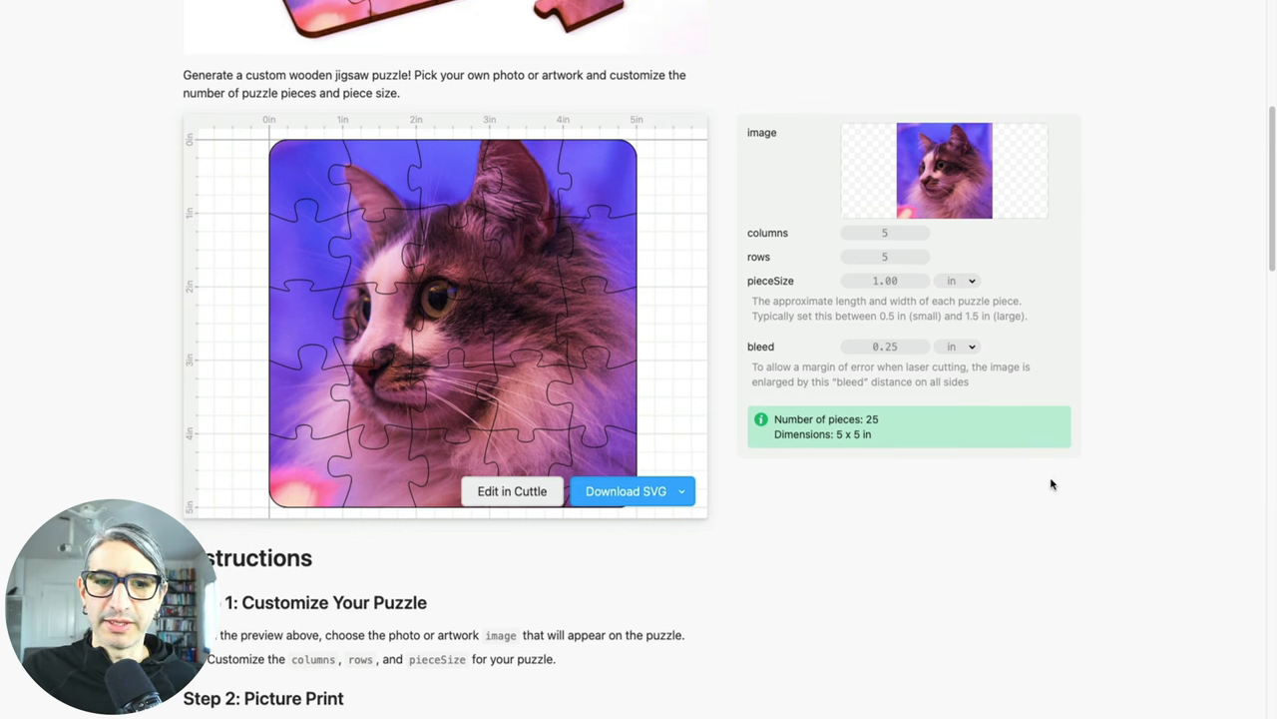
# Download the Step 2 Picture Print PDF and continue down to Step 3.
pyautogui.scroll(-3)
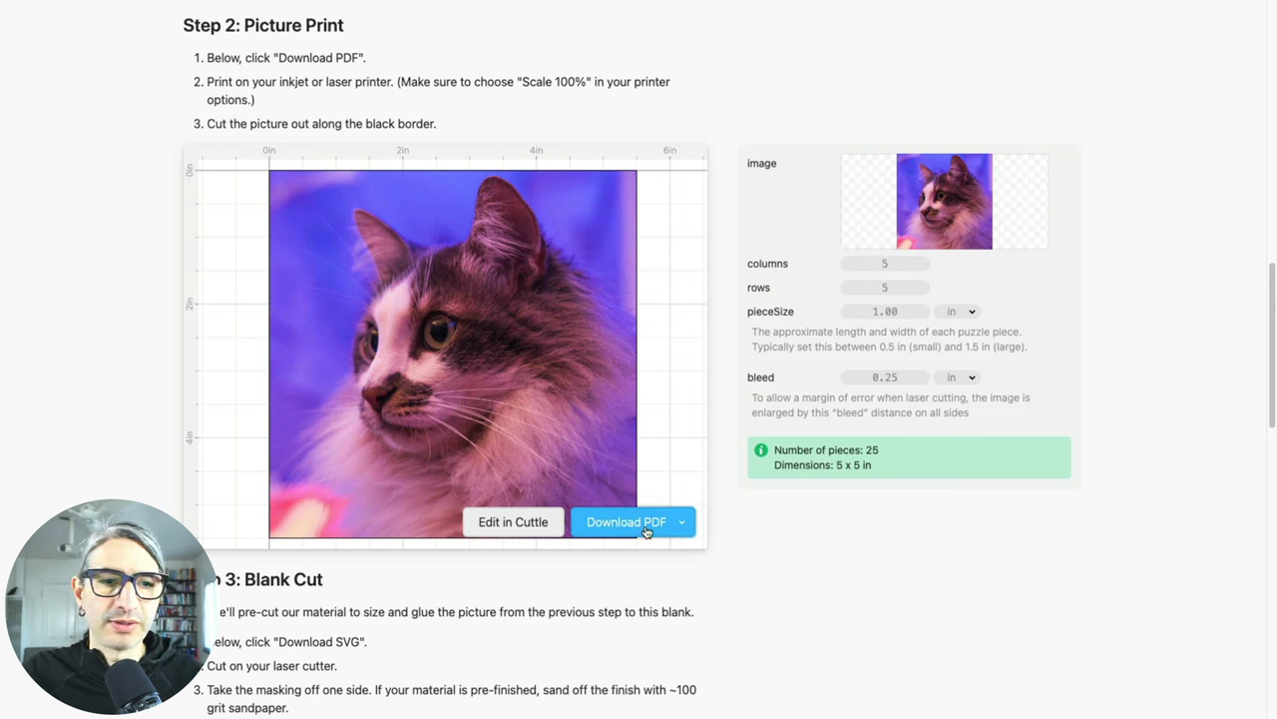
pyautogui.click(626, 521)
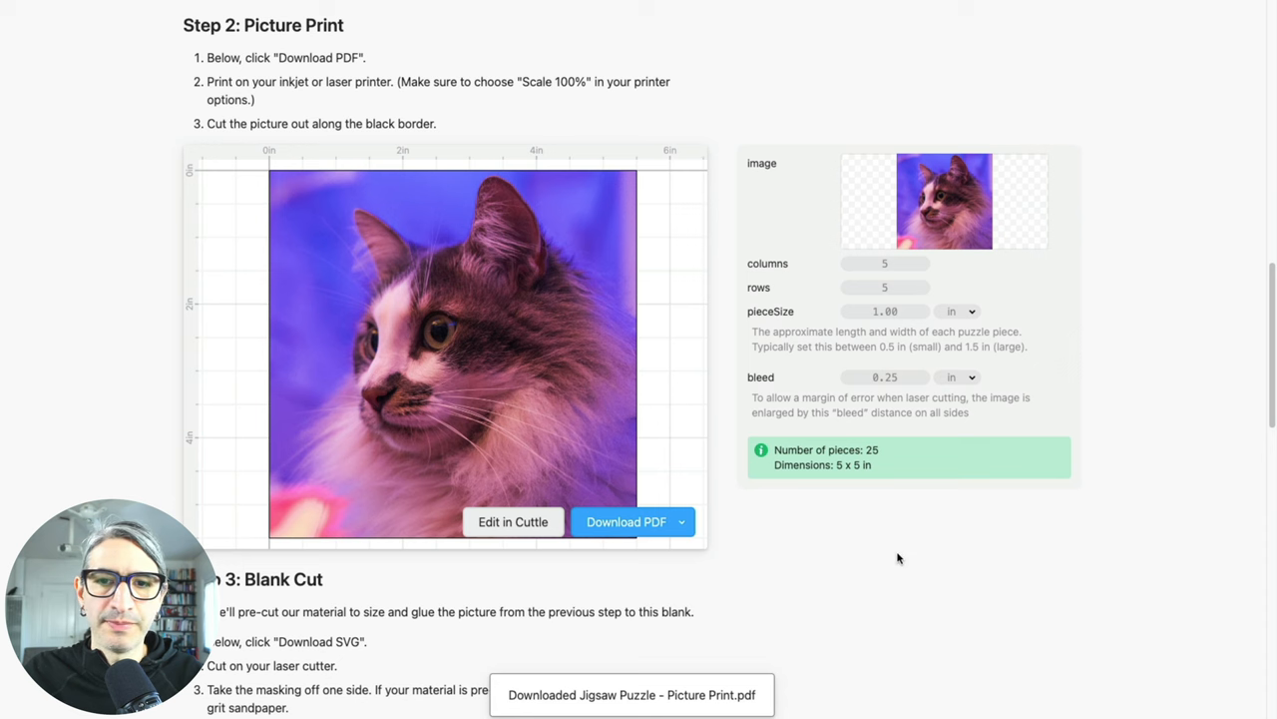
pyautogui.scroll(-3)
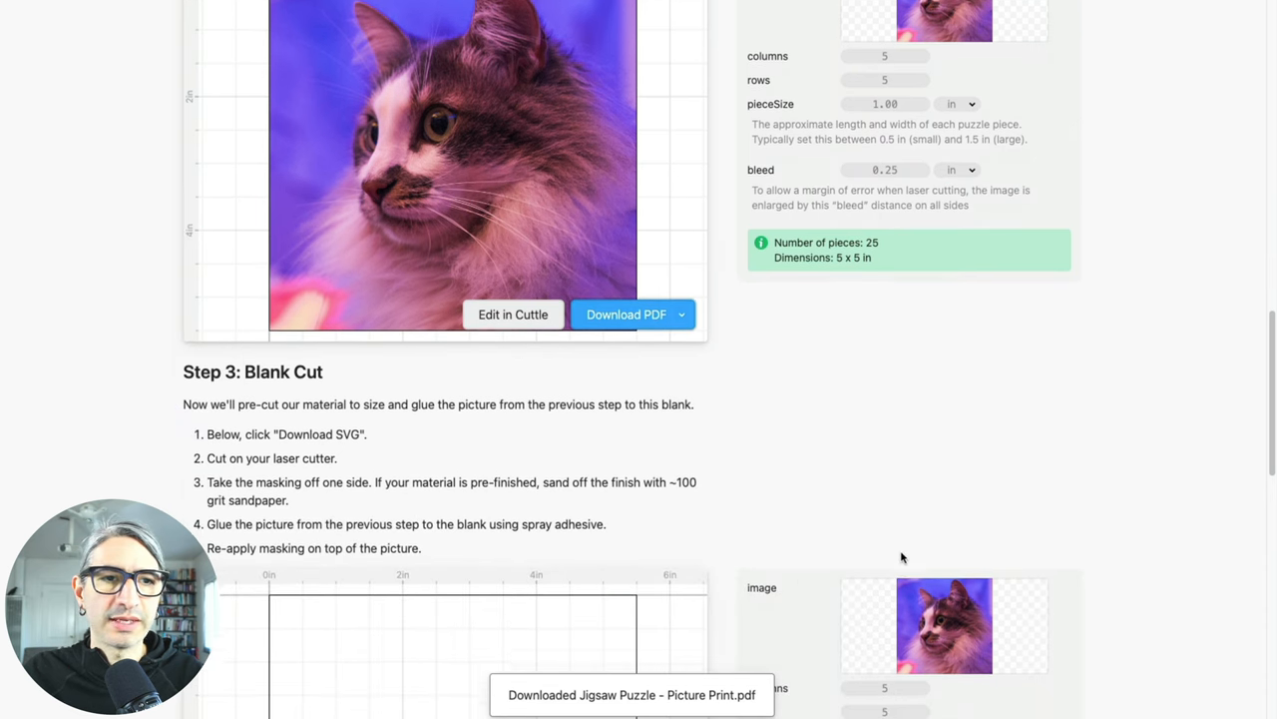
pyautogui.scroll(-3)
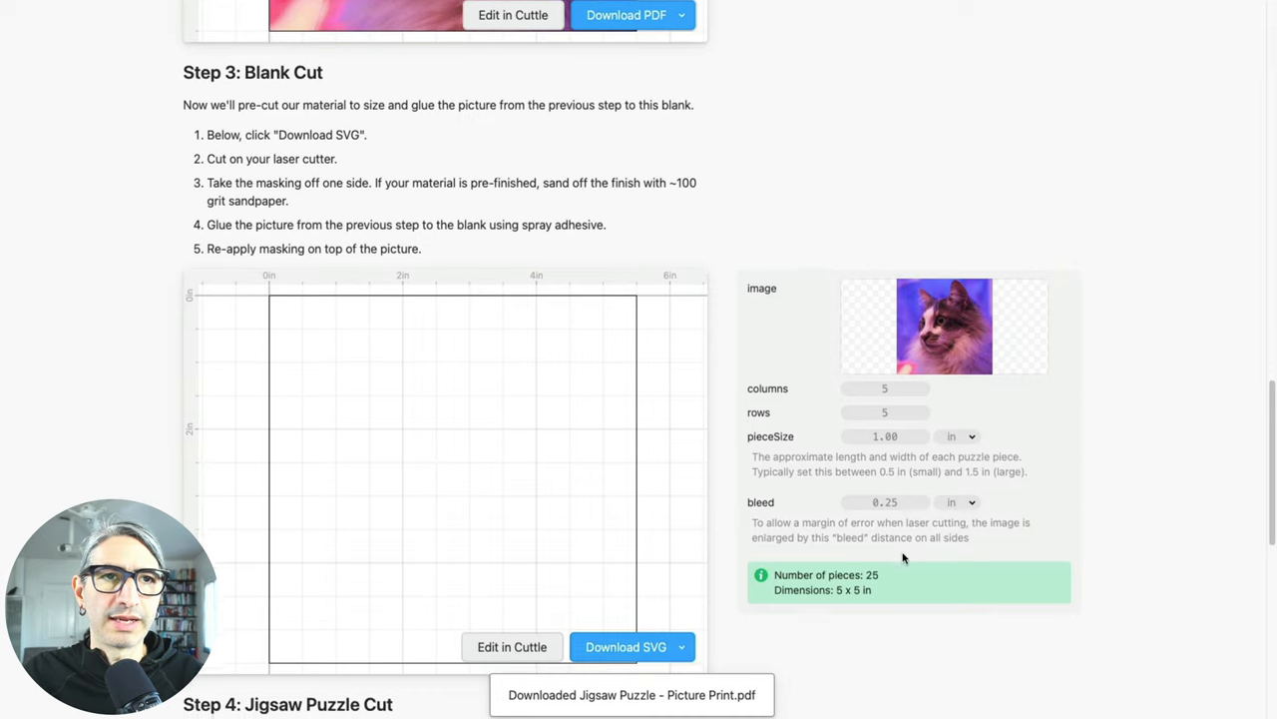
# Download the Blank Cut SVG and the Jigsaw Puzzle Cut SVG.
pyautogui.scroll(-3)
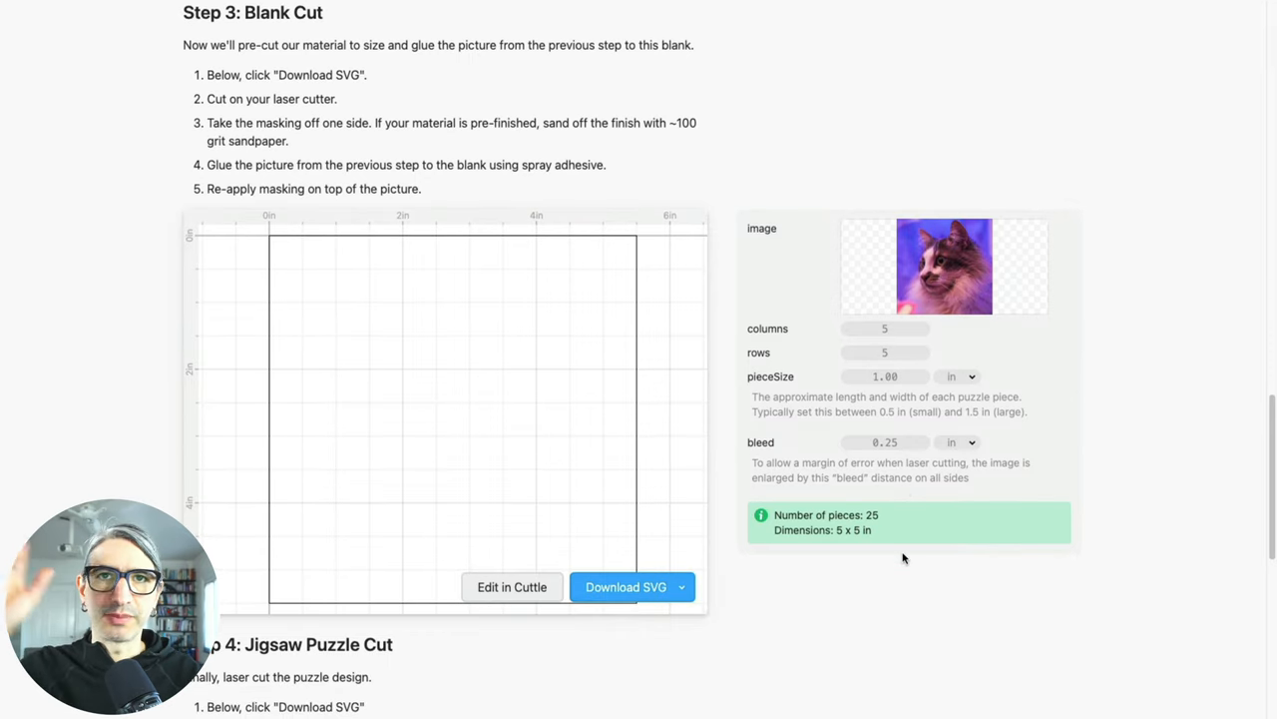
pyautogui.moveTo(626, 587)
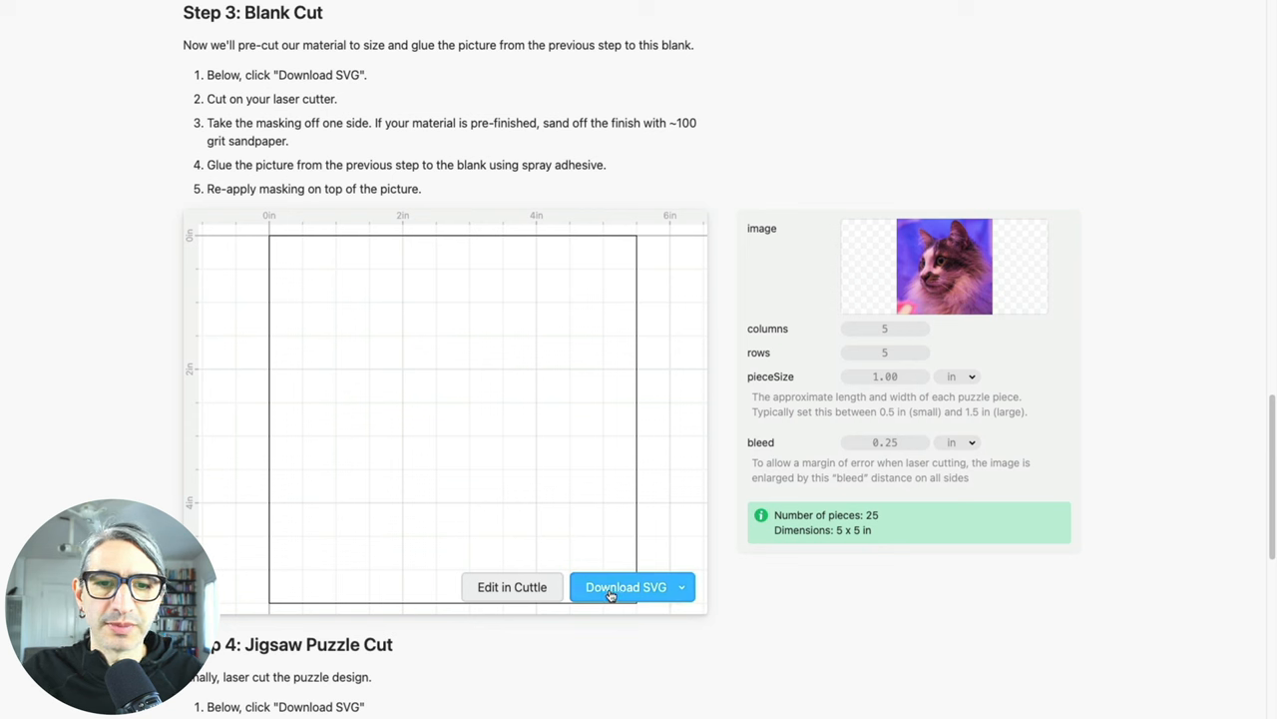
pyautogui.click(626, 587)
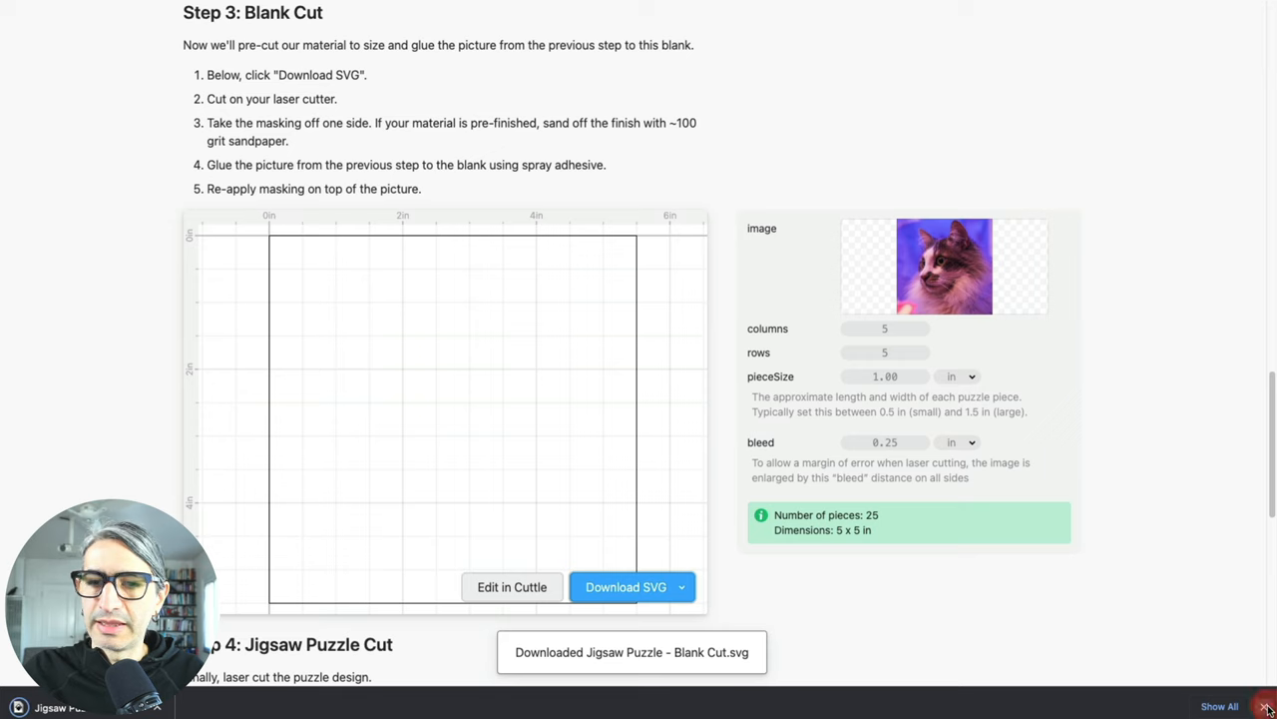
pyautogui.scroll(-3)
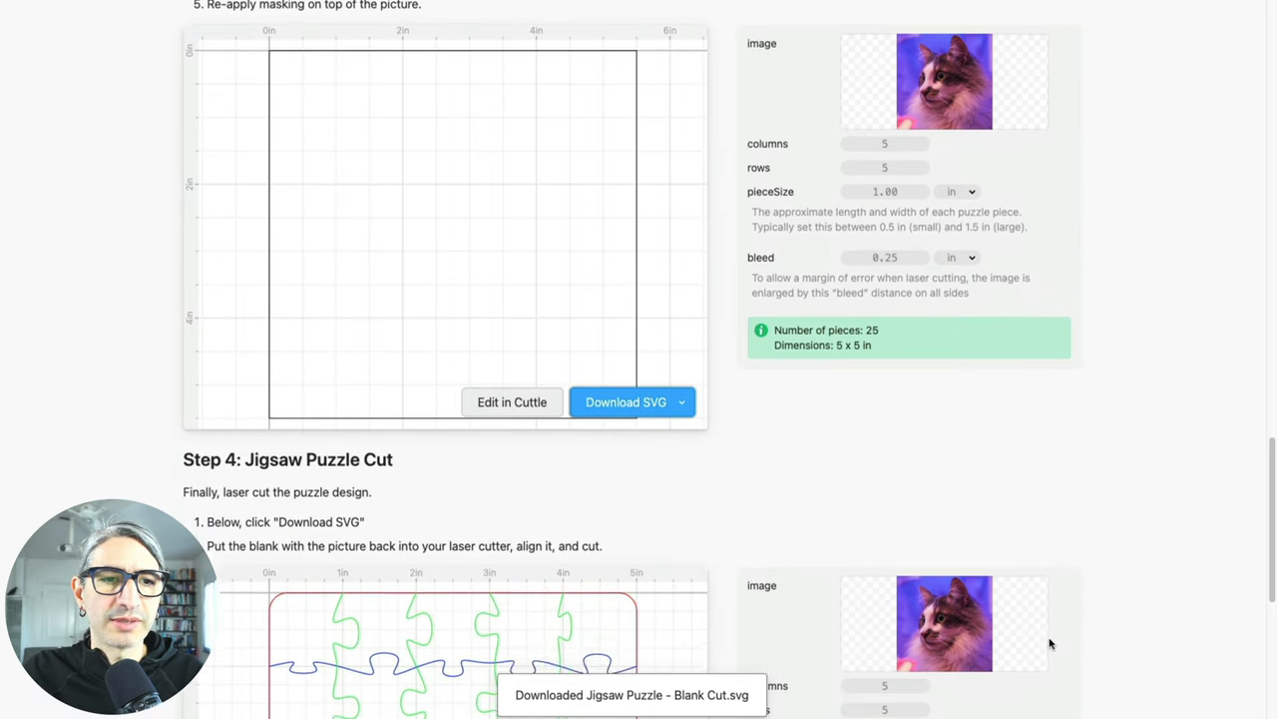
pyautogui.scroll(-3)
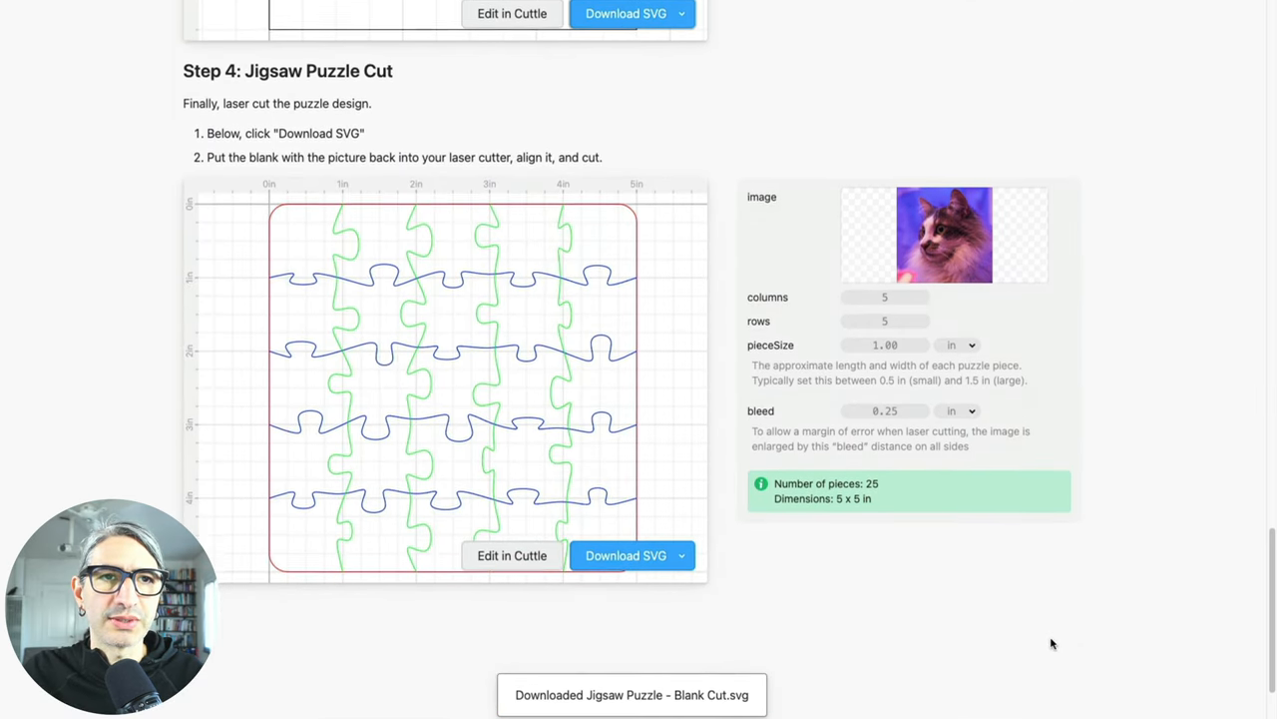
pyautogui.scroll(-3)
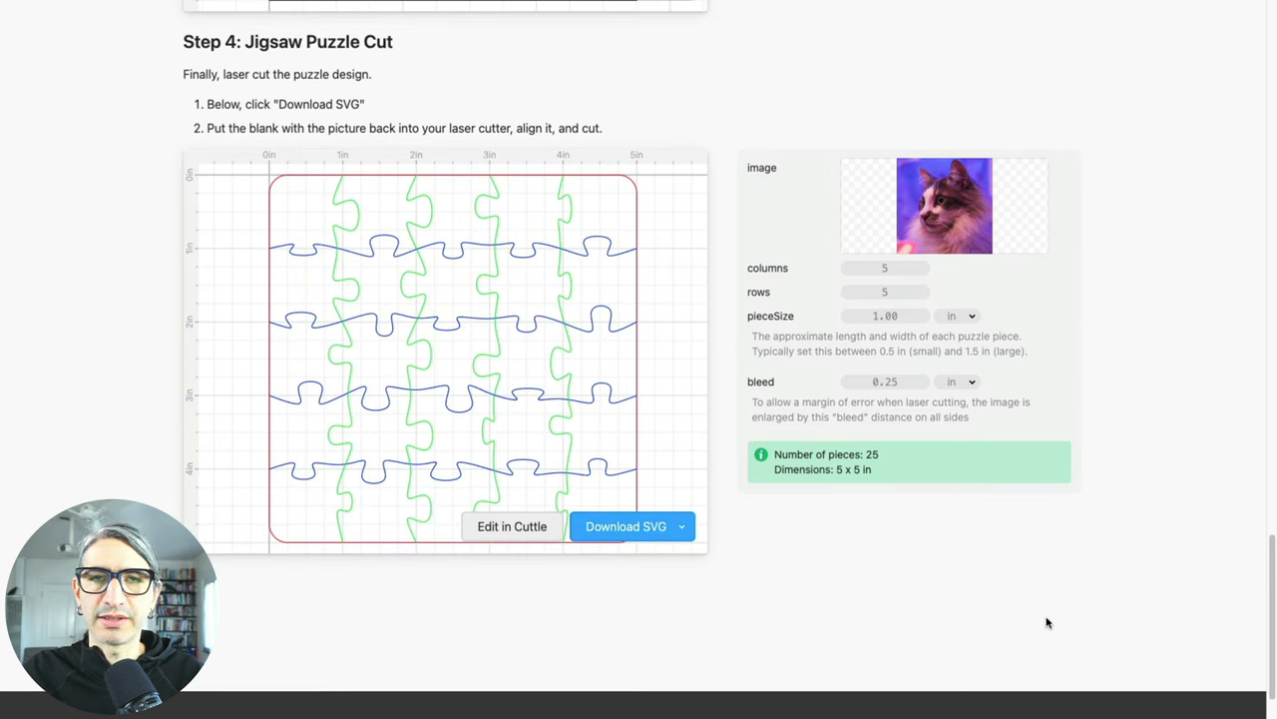
pyautogui.moveTo(808, 611)
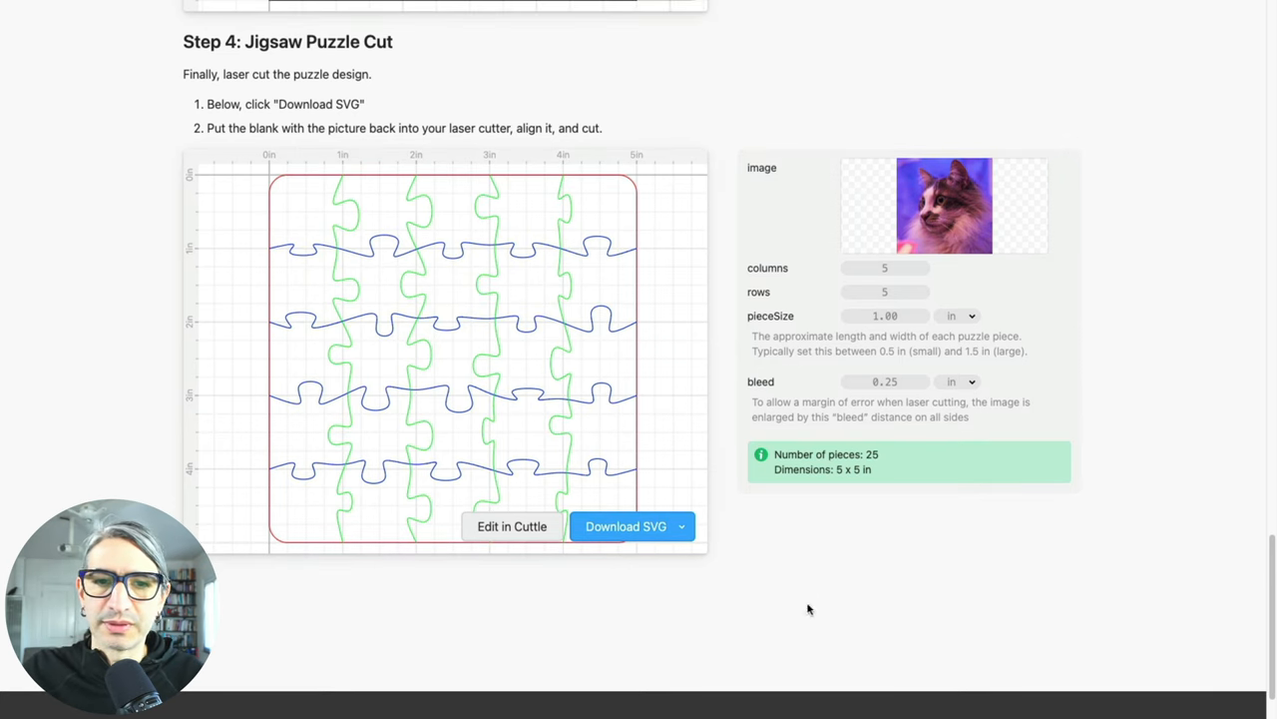
pyautogui.click(627, 527)
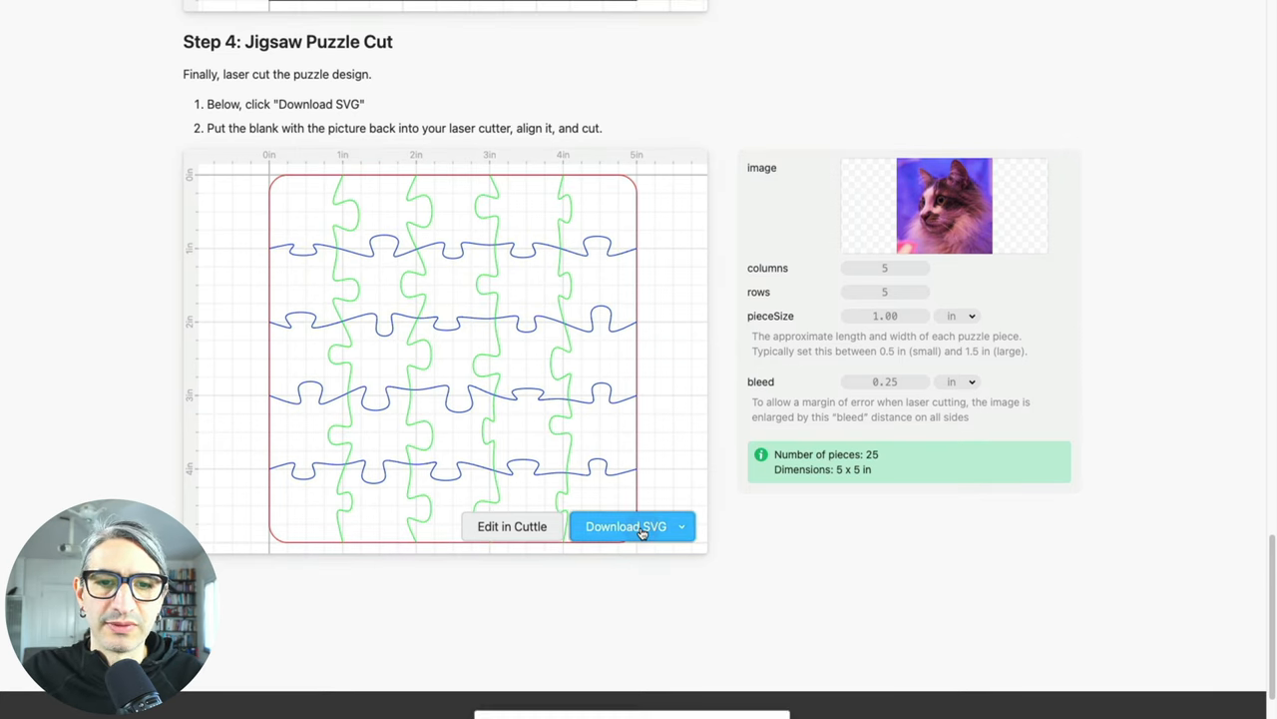
pyautogui.click(626, 527)
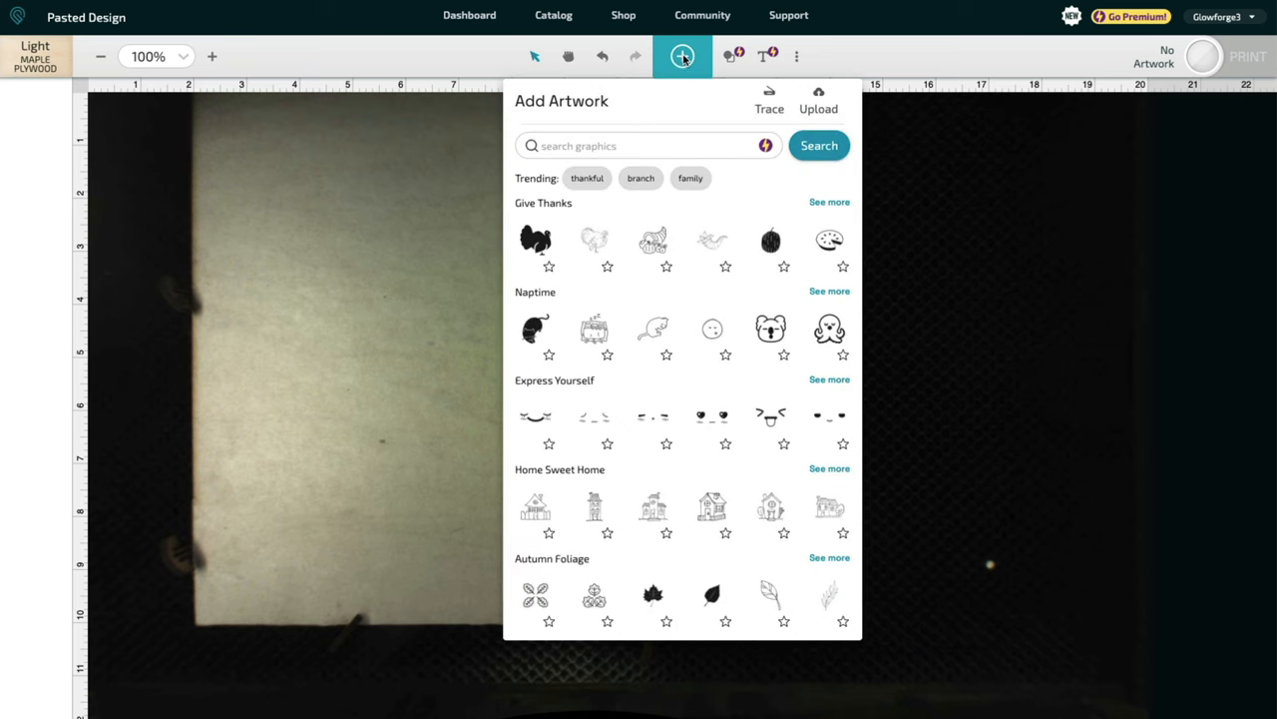
# Upload Puzzle Generator - Blank Cut.svg from Downloads into the Glowforge design.
pyautogui.click(683, 55)
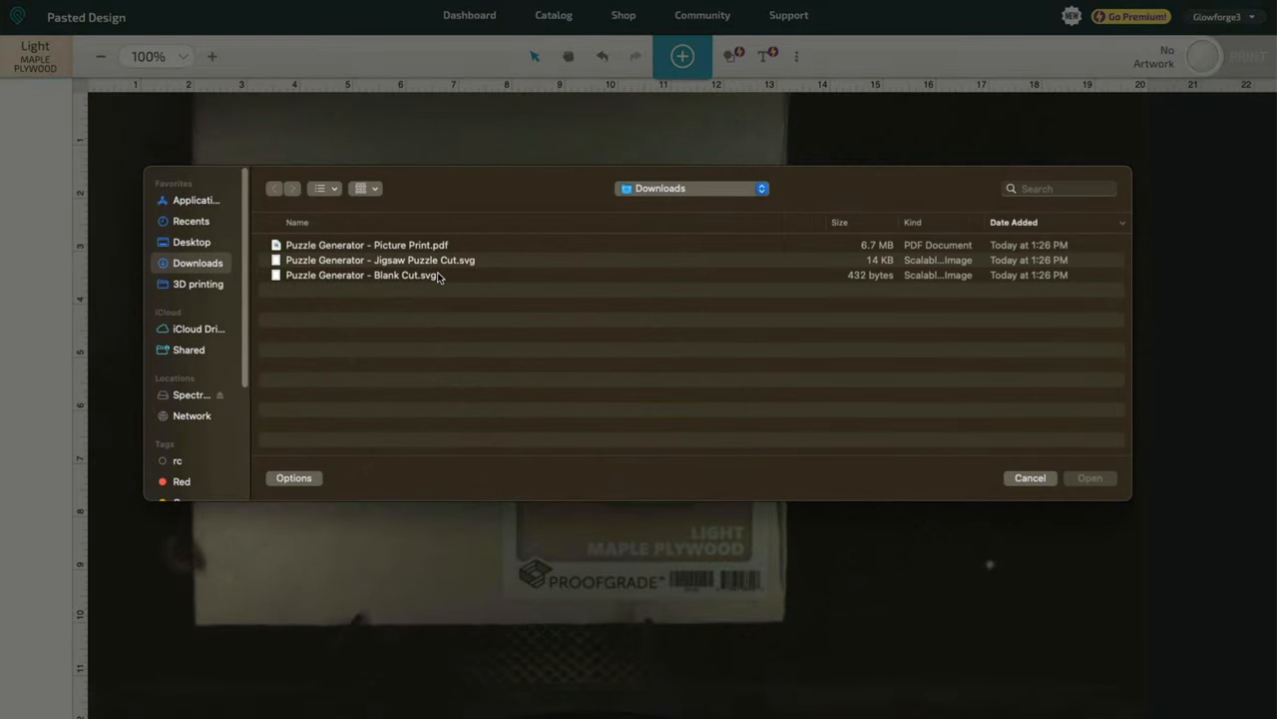
pyautogui.click(360, 275)
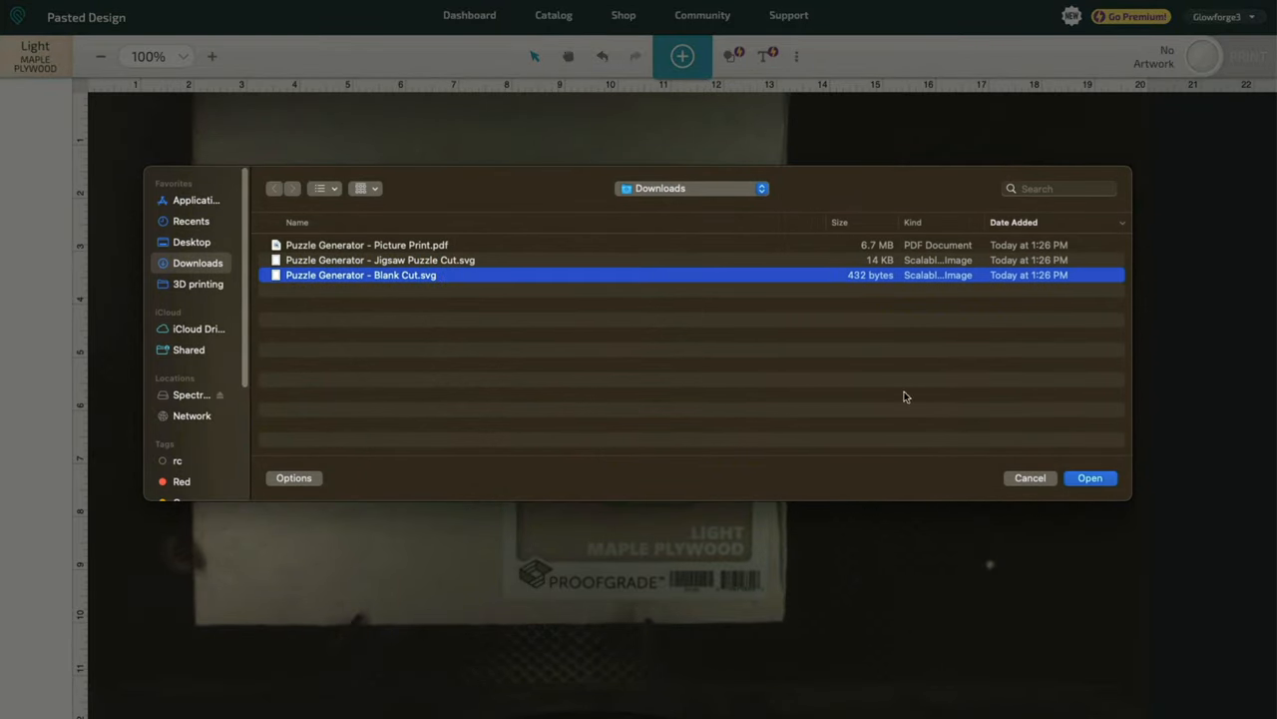
pyautogui.click(1090, 477)
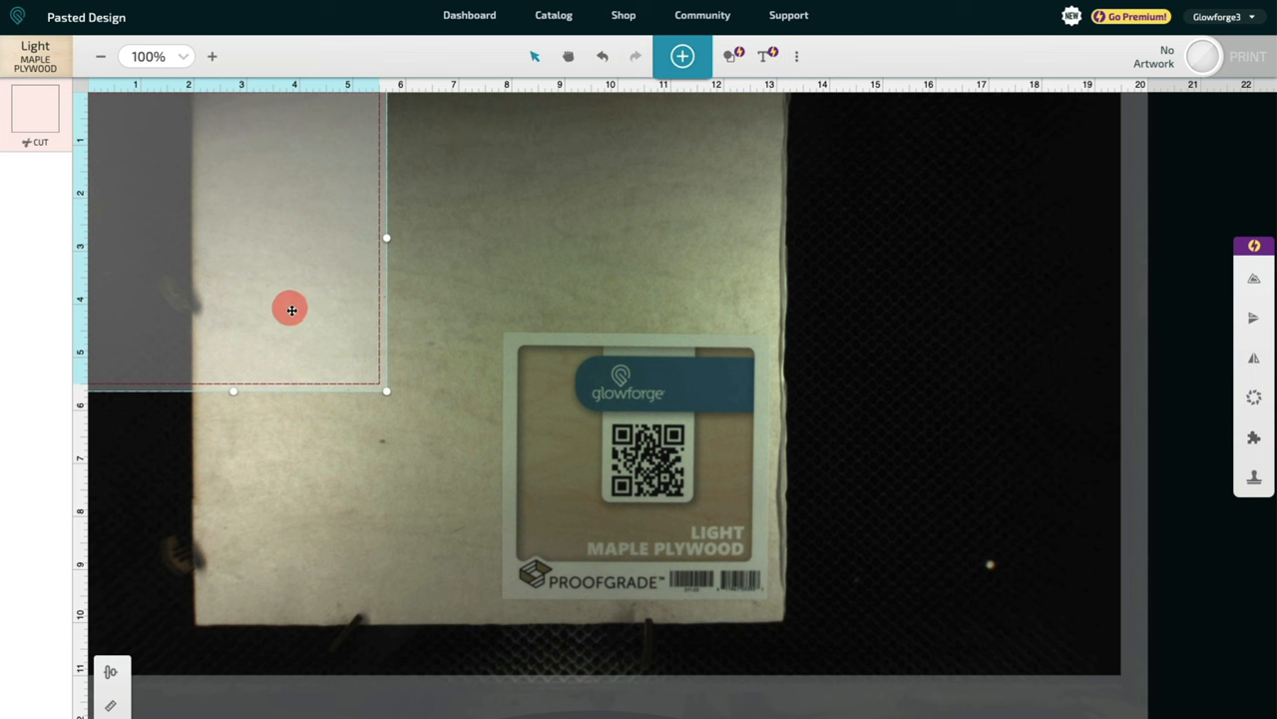
# Drag the blank square onto the plywood and position it at X 5 in, Y 7 in.
pyautogui.moveTo(292, 307); pyautogui.dragTo(366, 441)
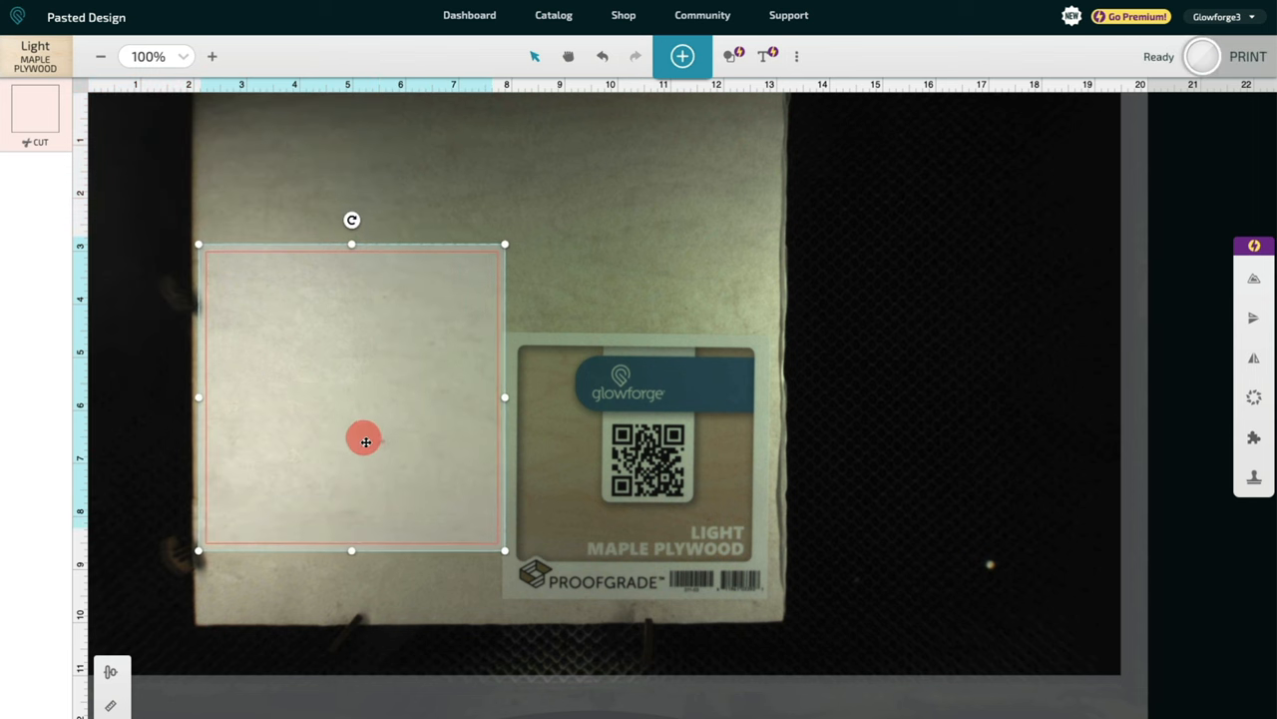
pyautogui.moveTo(363, 442); pyautogui.dragTo(369, 499)
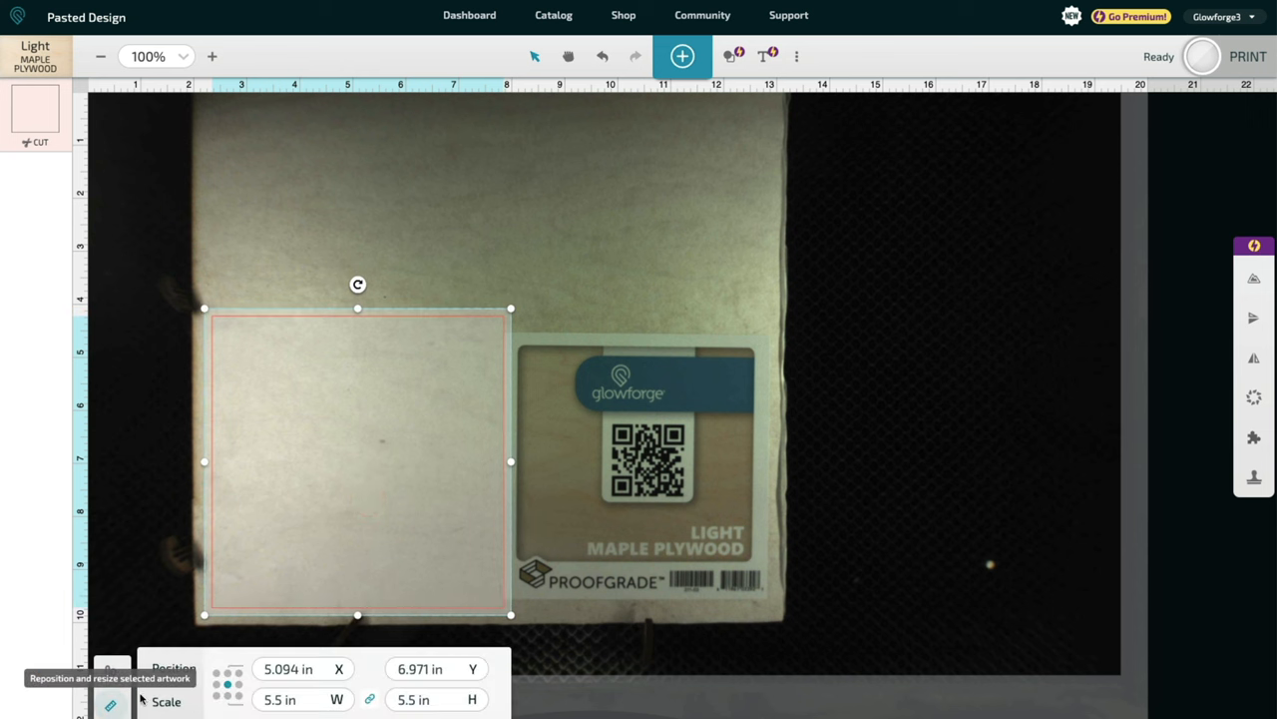
pyautogui.click(303, 669)
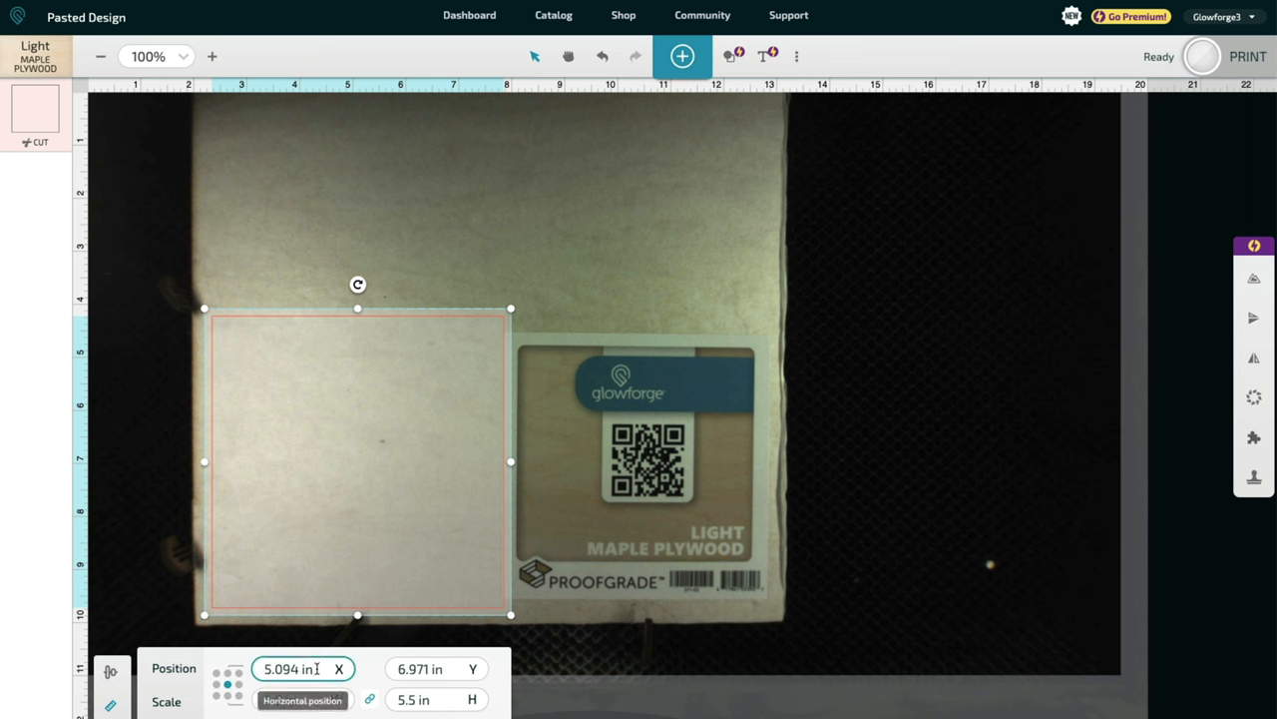
pyautogui.click(300, 666)
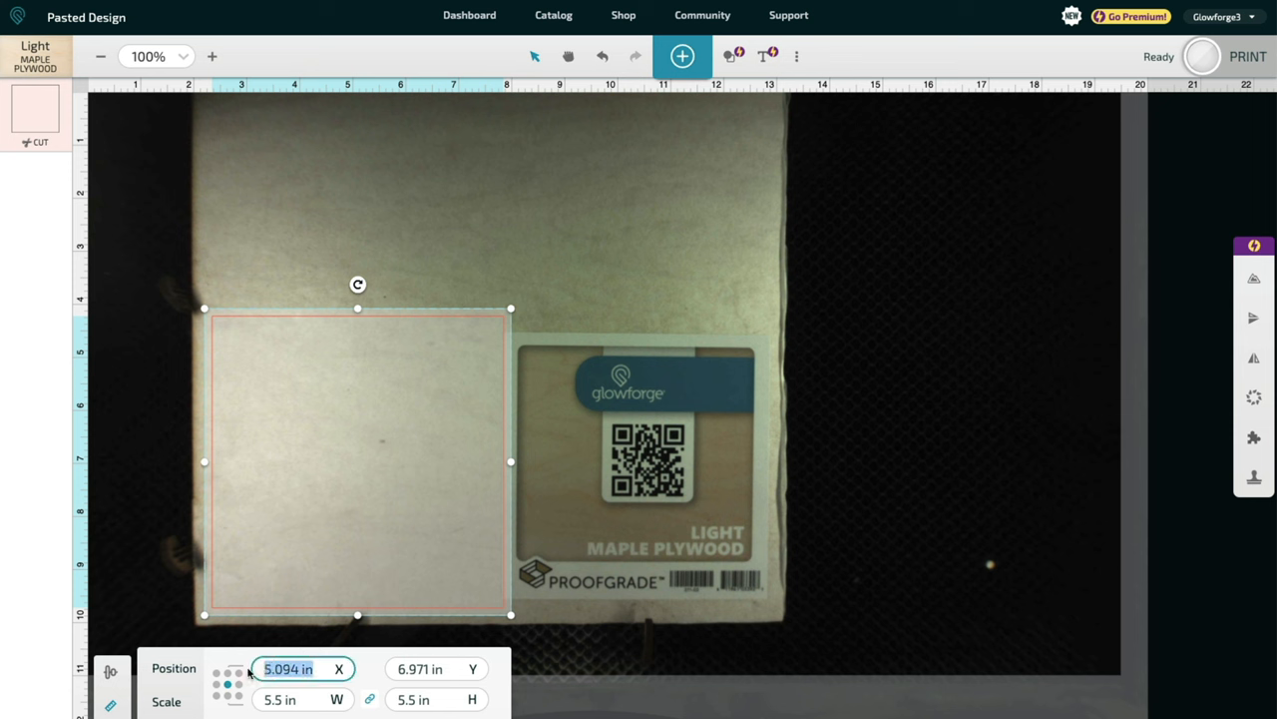
pyautogui.click(435, 668)
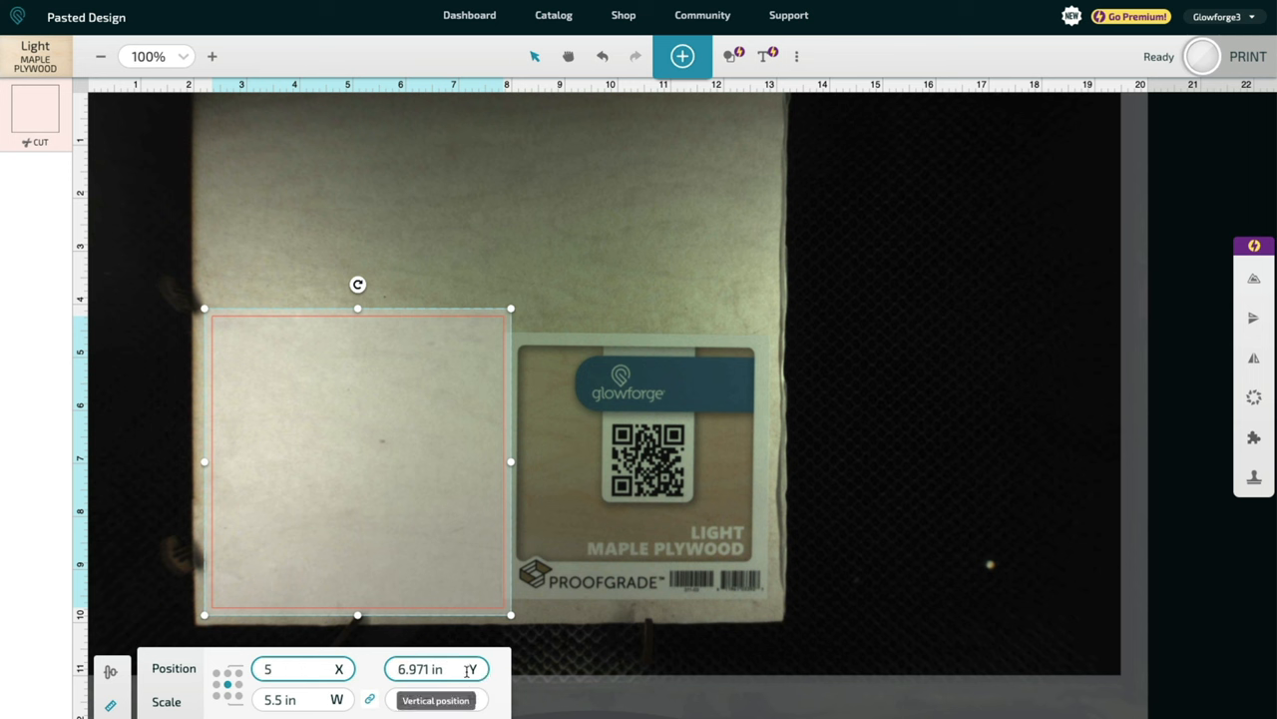
pyautogui.click(435, 668)
pyautogui.write('7')
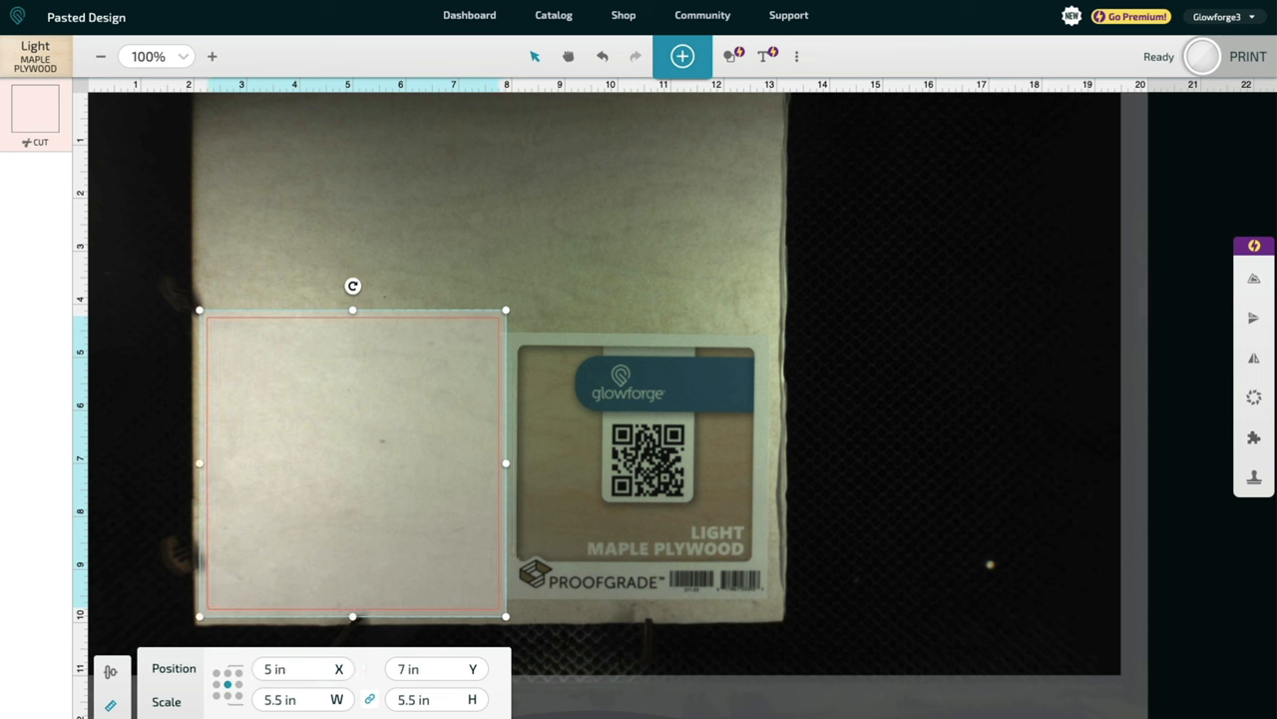
pyautogui.moveTo(601, 555)
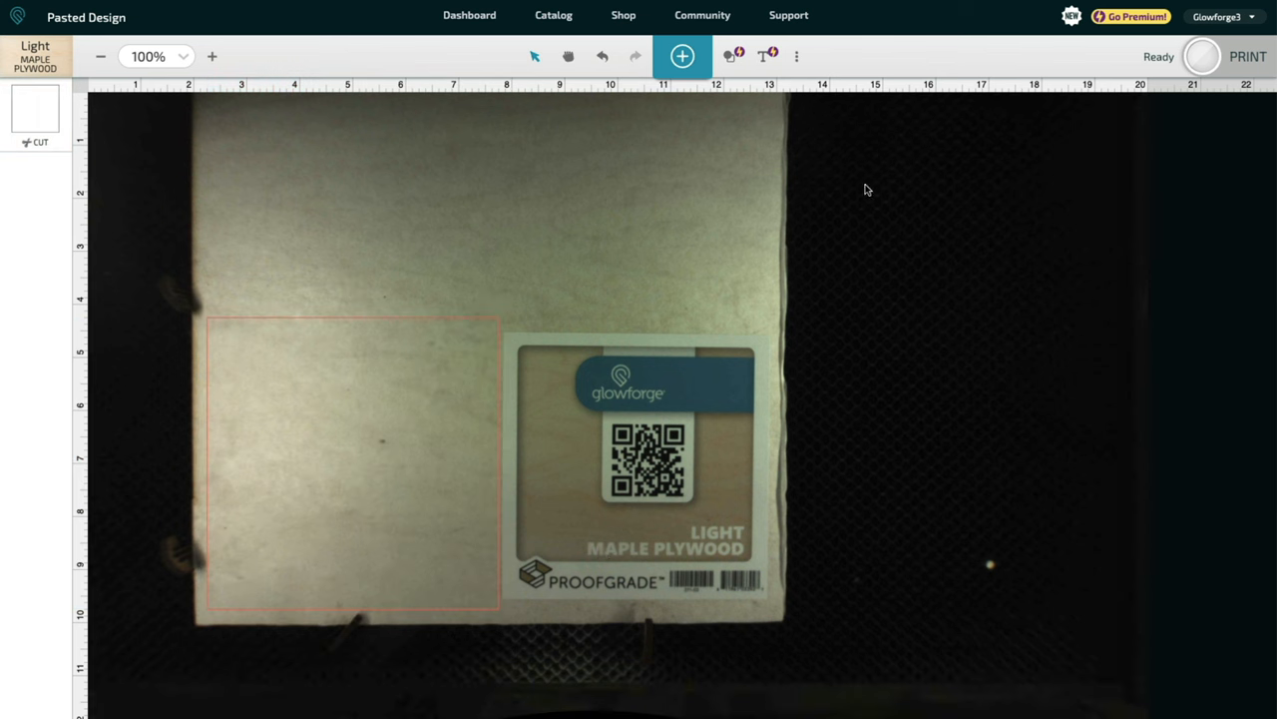
# Deselect the artwork and send the blank cut job to the laser.
pyautogui.click(1250, 56)
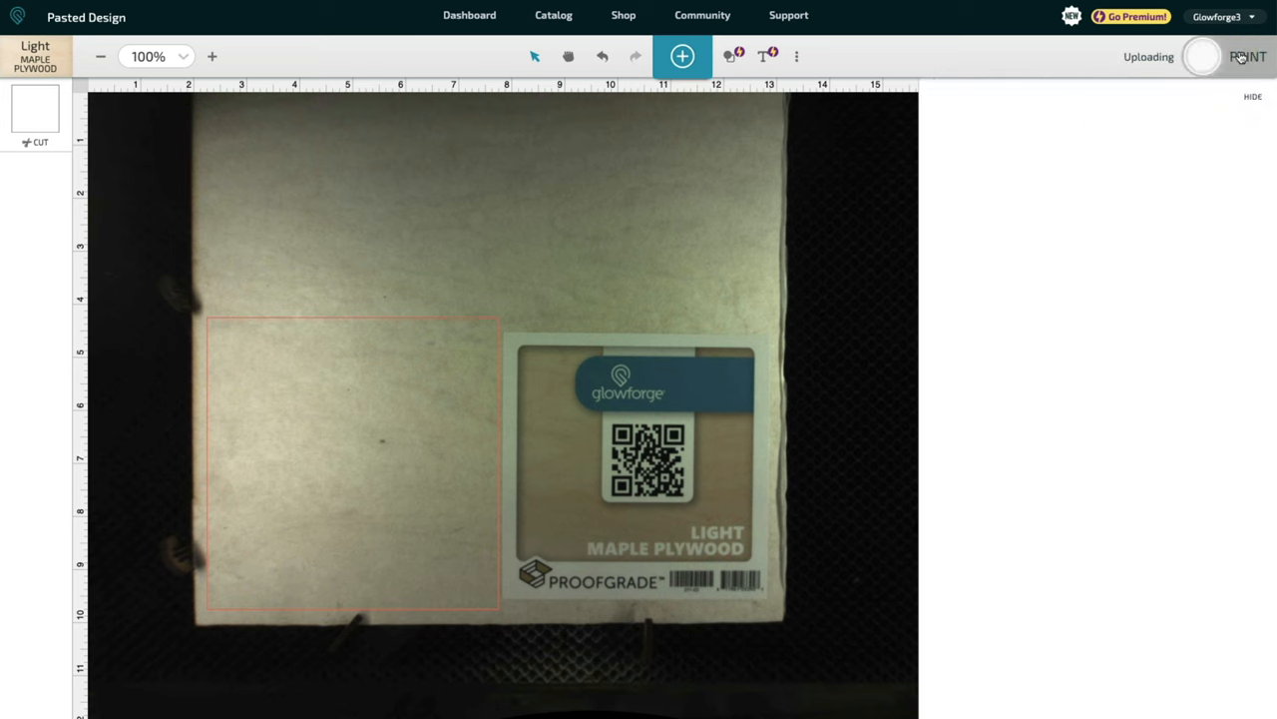
pyautogui.click(1248, 56)
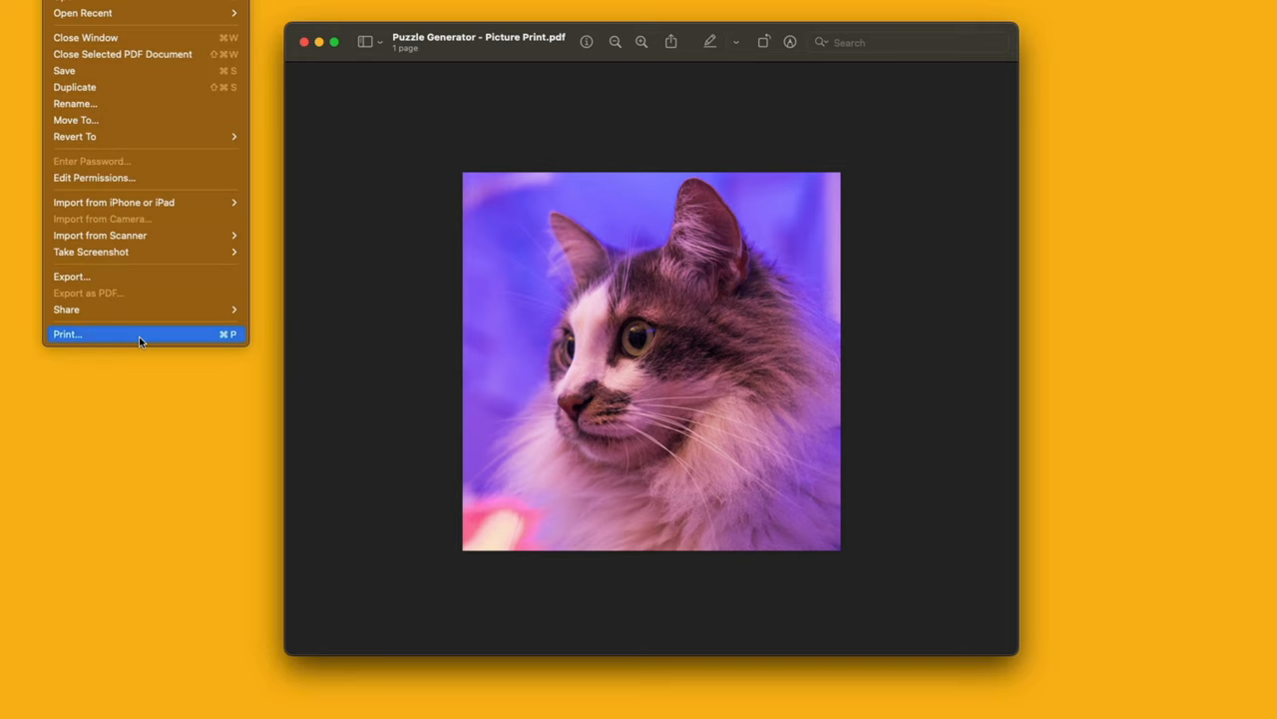
# Print the cat picture from Preview at a fixed 100% scale.
pyautogui.click(68, 333)
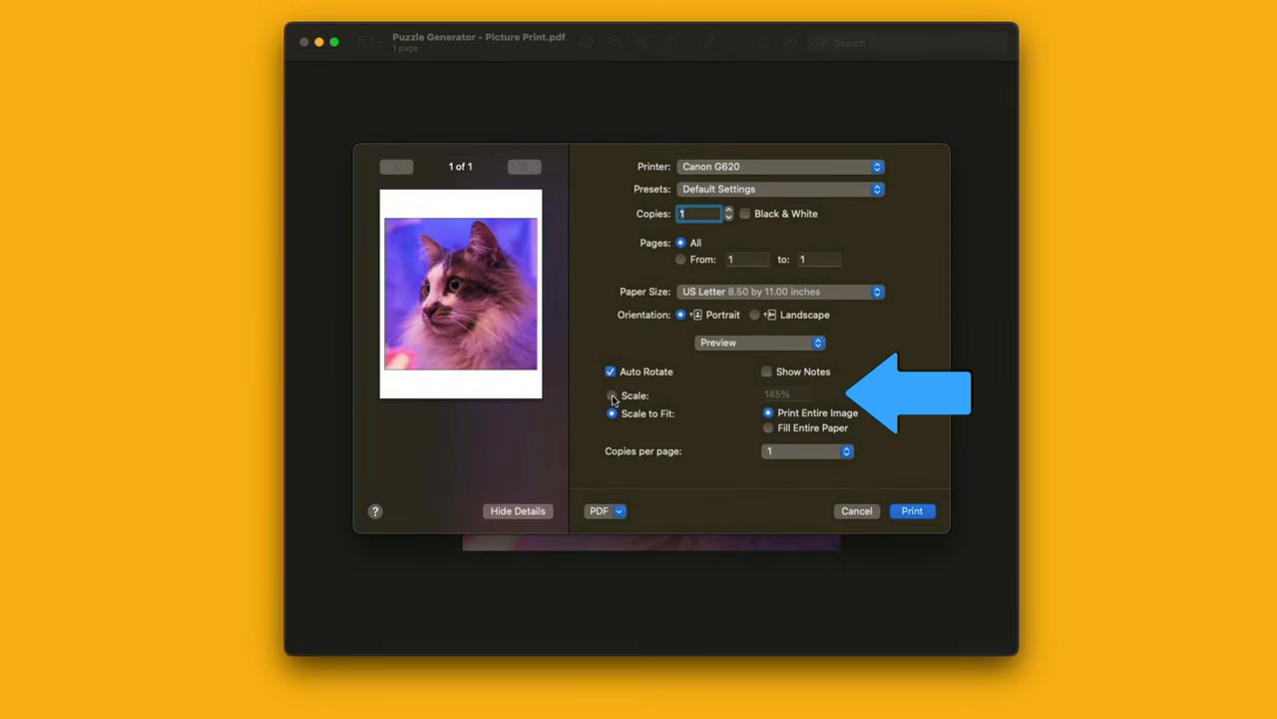
pyautogui.click(610, 395)
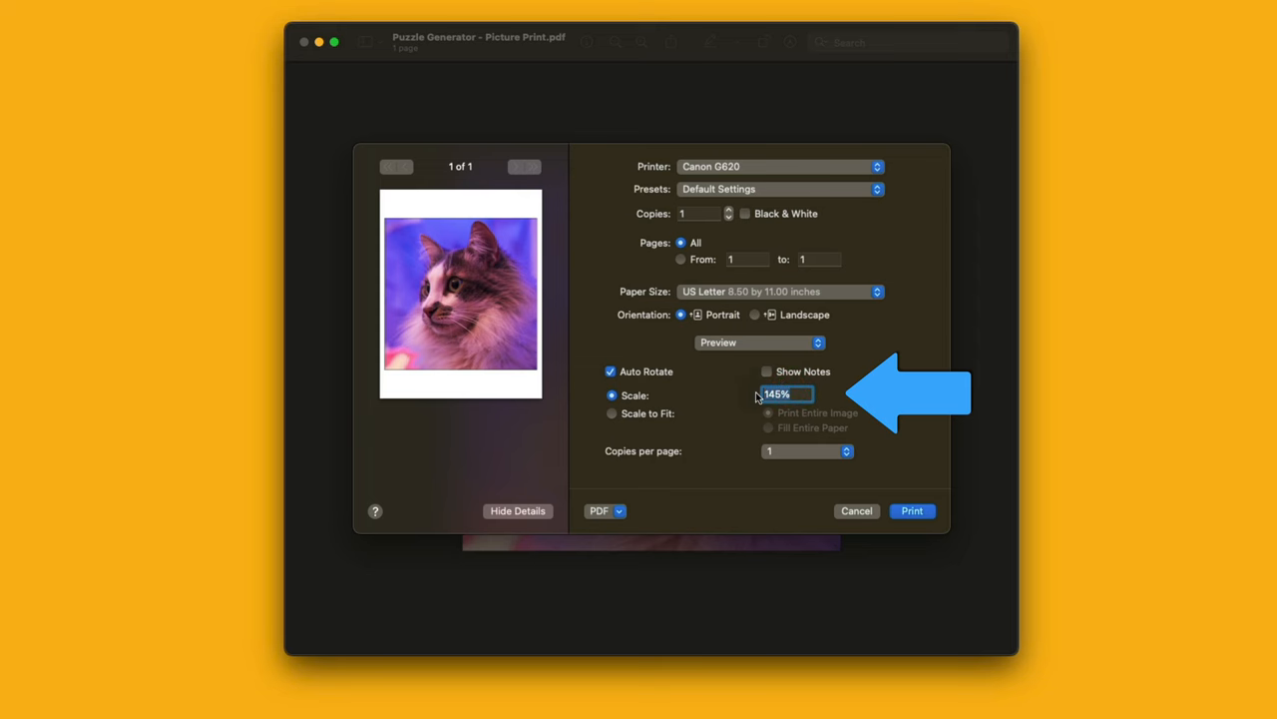
pyautogui.write('100')
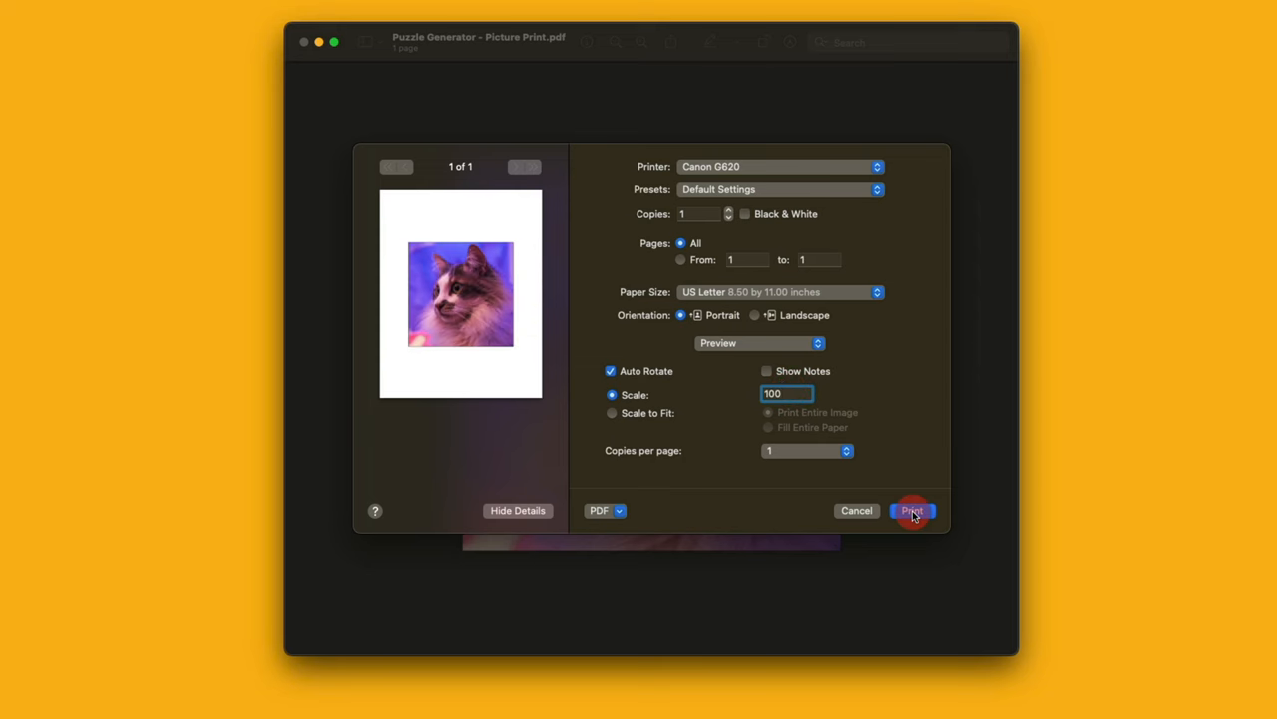
pyautogui.click(910, 511)
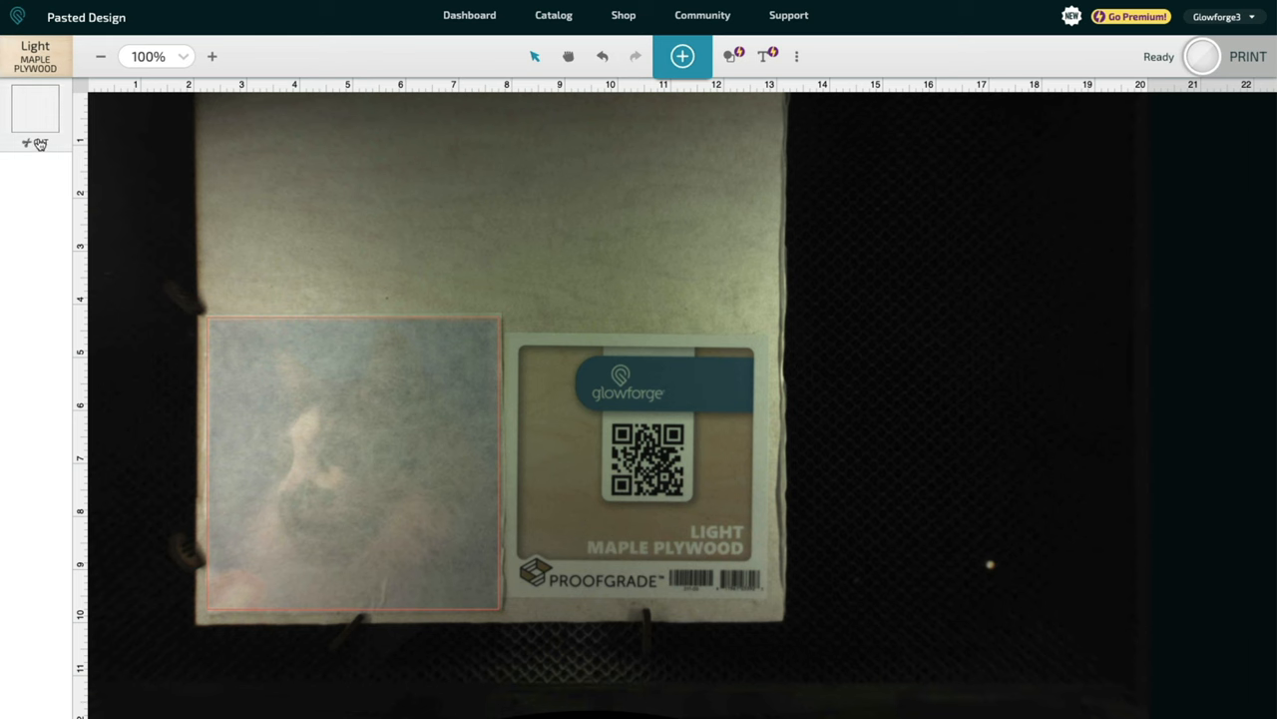
# Set the blank to Ignore and upload Puzzle Generator - Jigsaw Puzzle Cut.svg as new artwork.
pyautogui.click(277, 104)
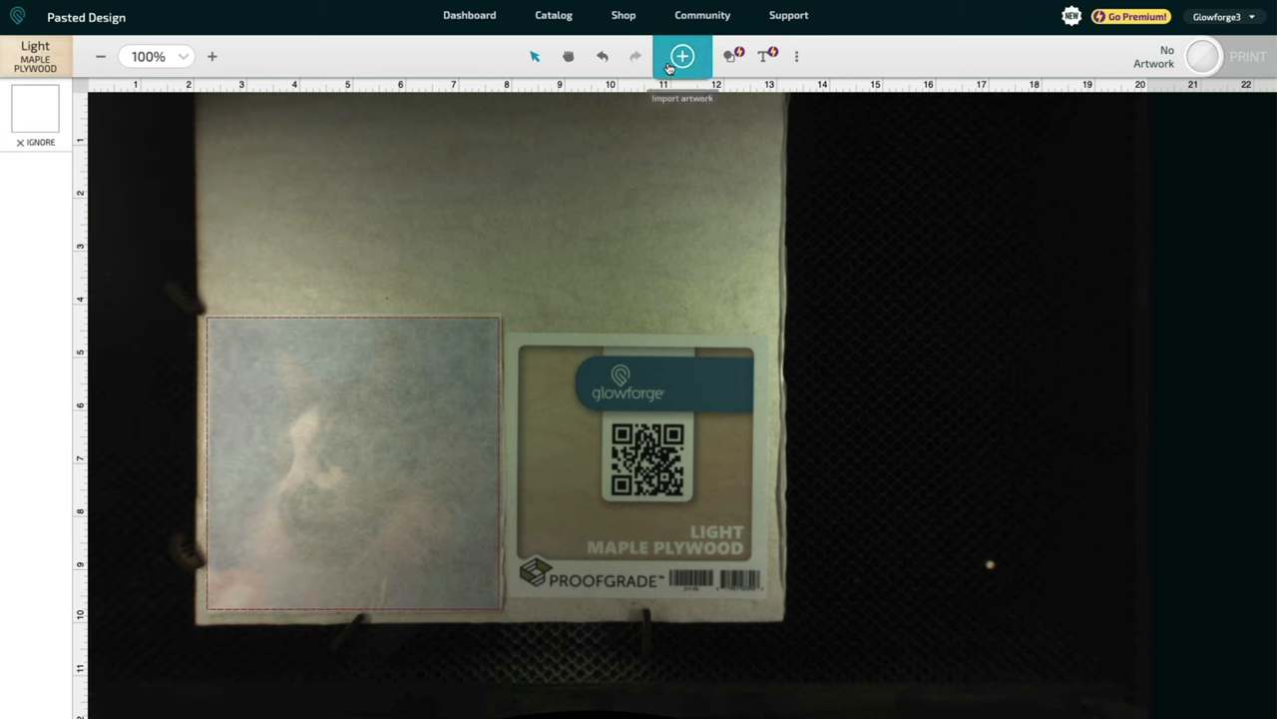
pyautogui.click(683, 56)
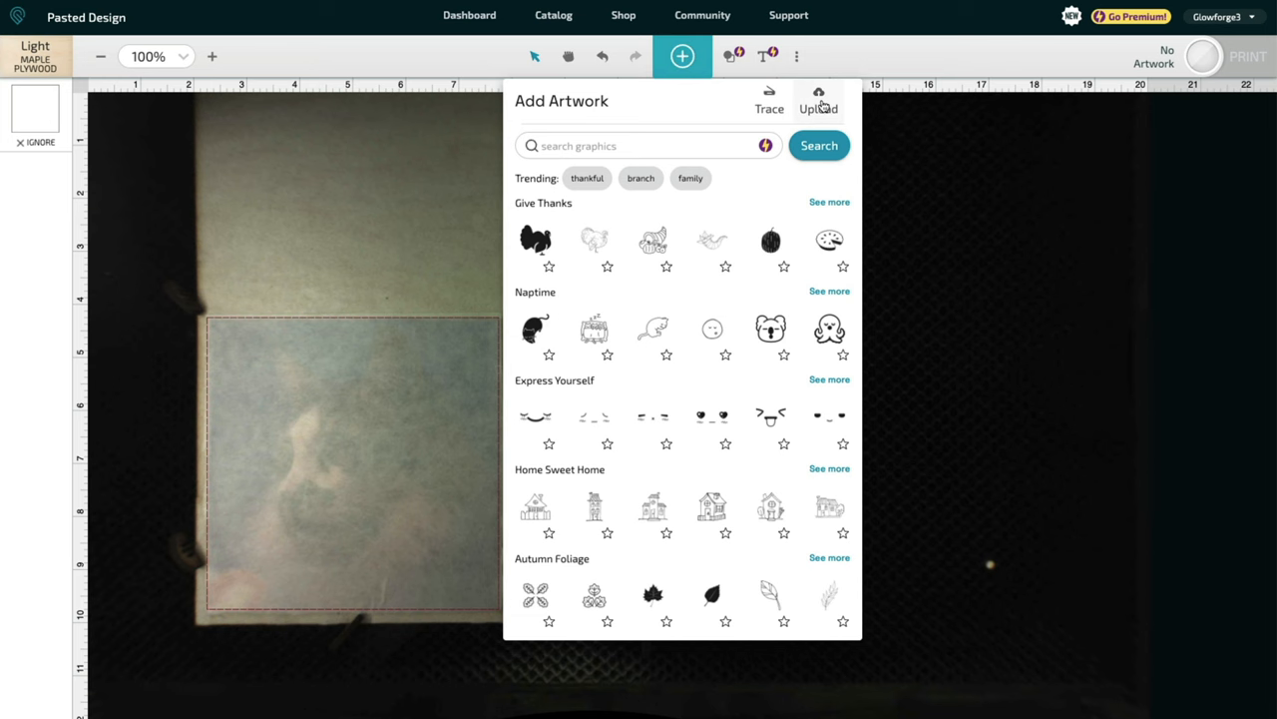
pyautogui.click(819, 100)
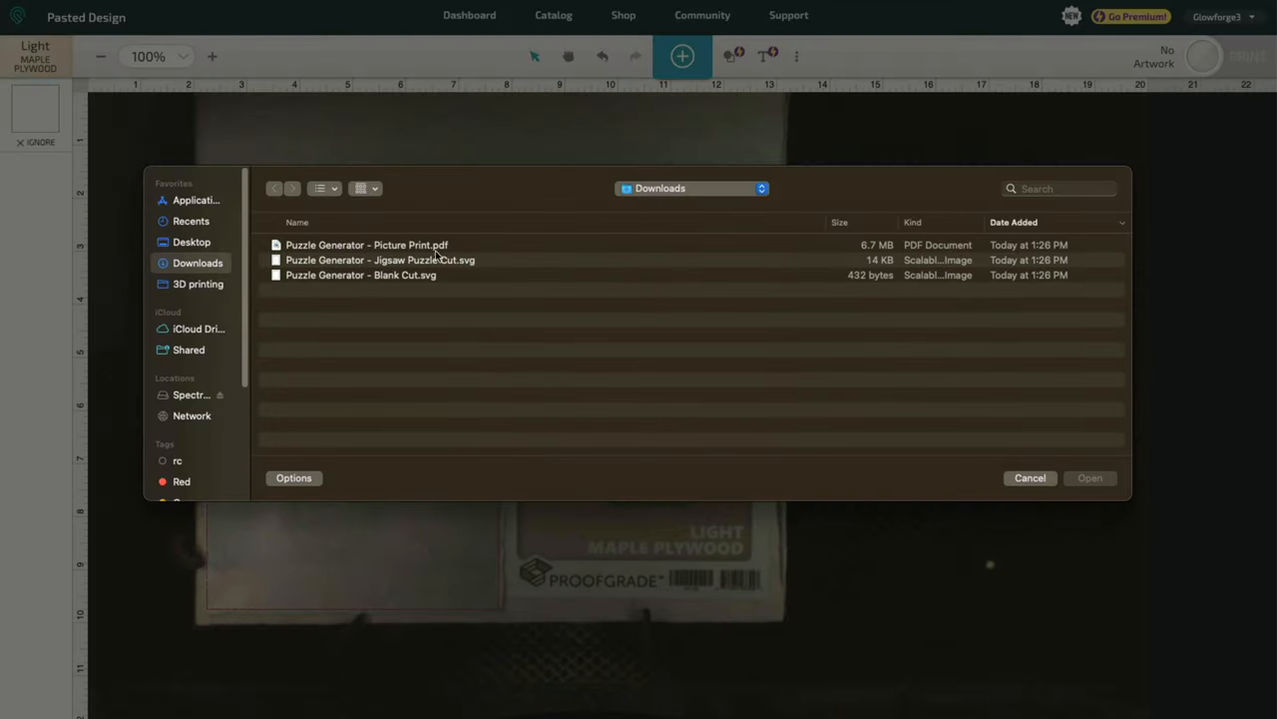
pyautogui.click(379, 260)
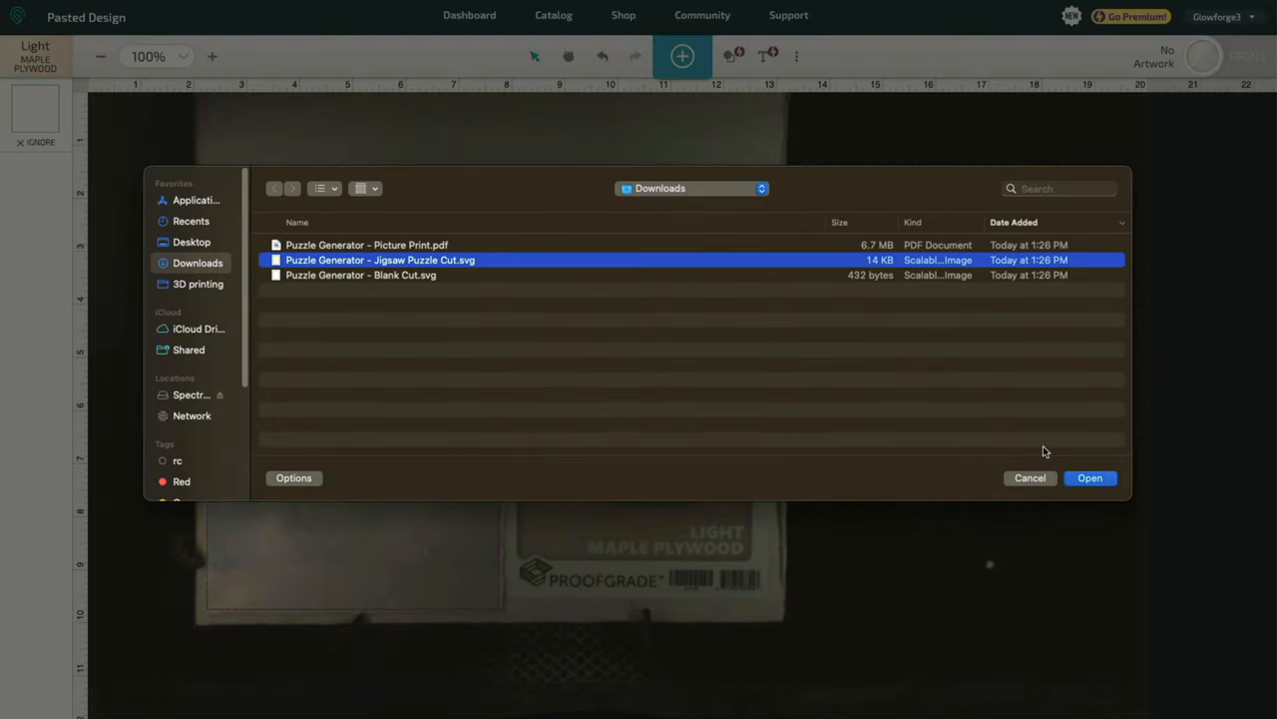
pyautogui.click(1090, 477)
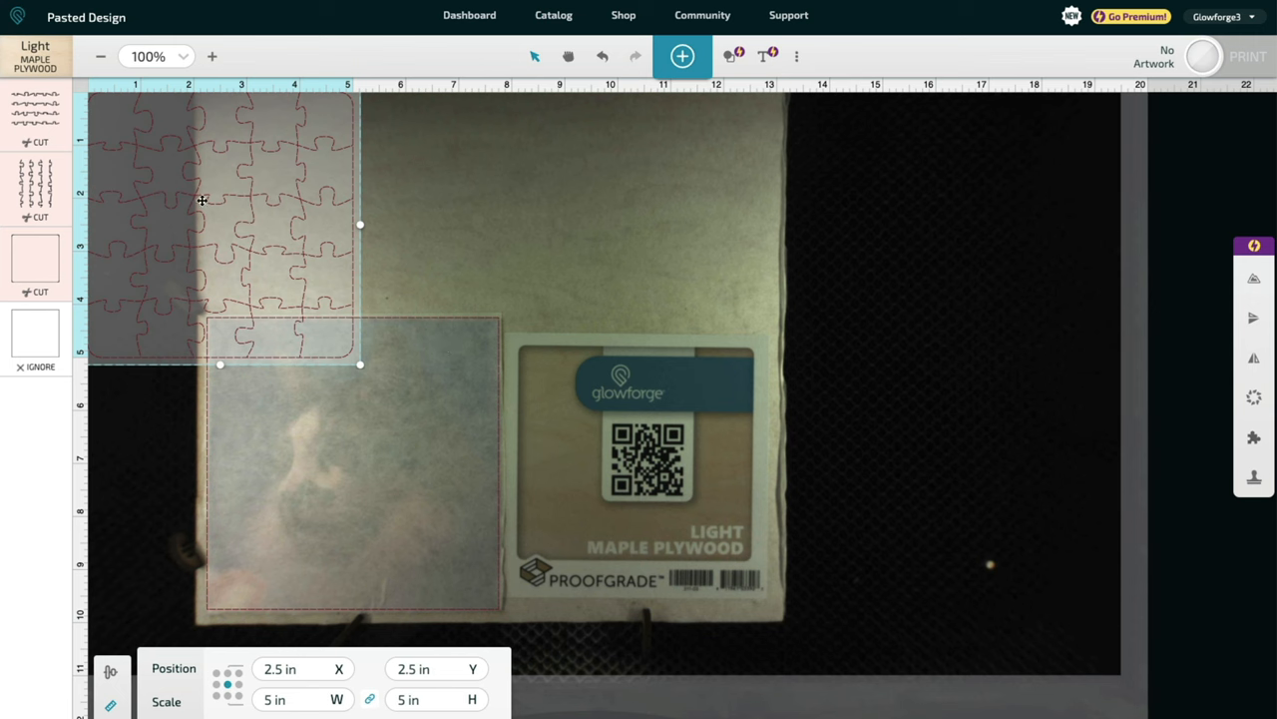
# Drag the puzzle cut over the glued cat picture and nudge it into alignment.
pyautogui.moveTo(220, 223); pyautogui.dragTo(311, 373)
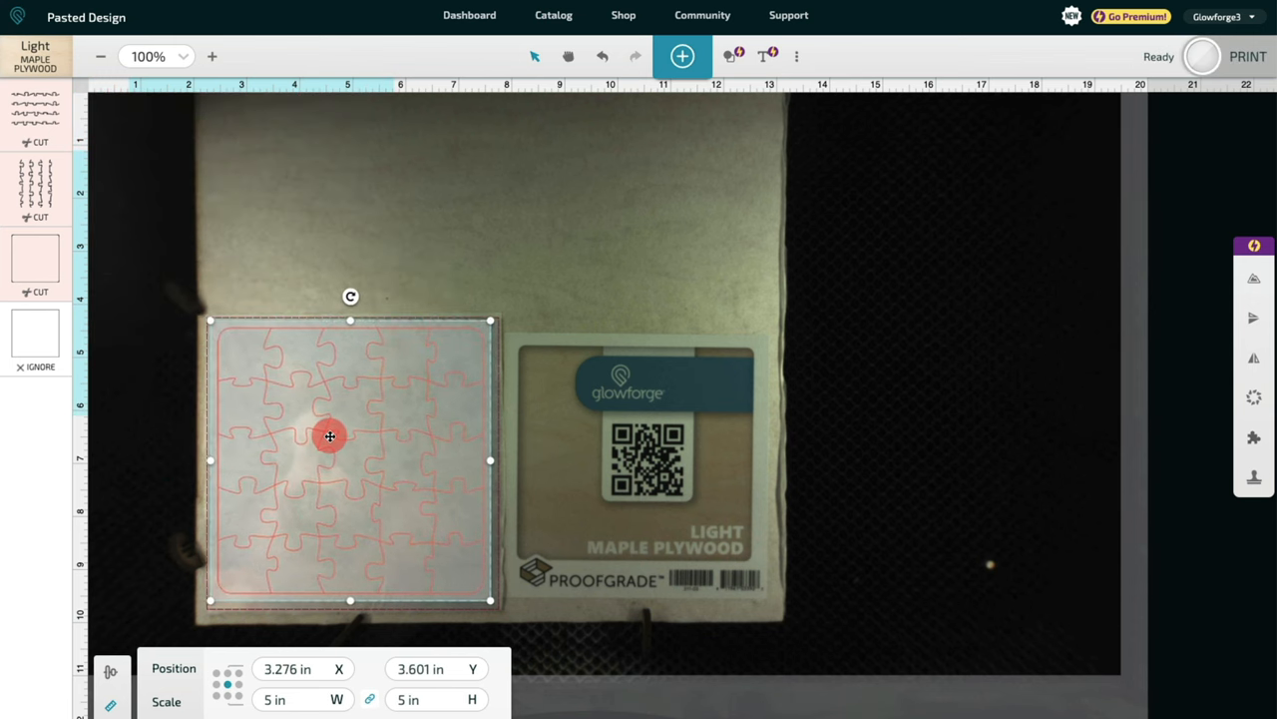
pyautogui.moveTo(330, 435); pyautogui.dragTo(331, 443)
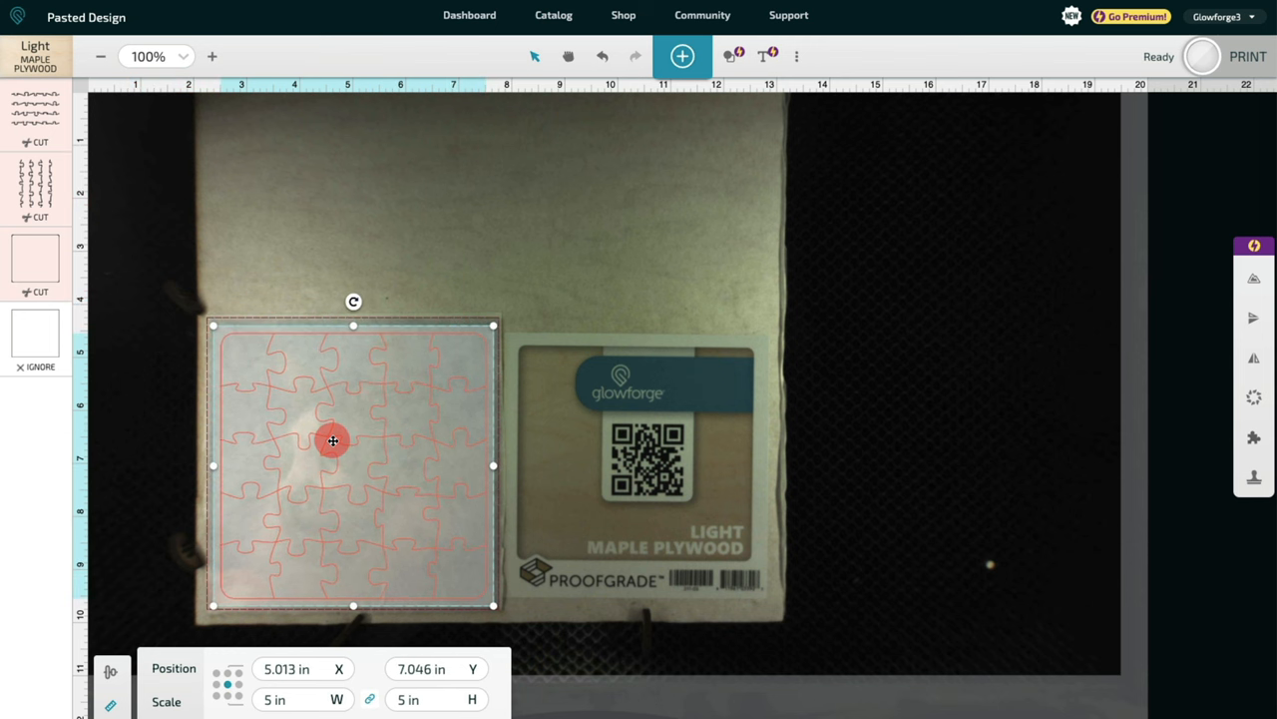
pyautogui.moveTo(334, 441); pyautogui.dragTo(331, 441)
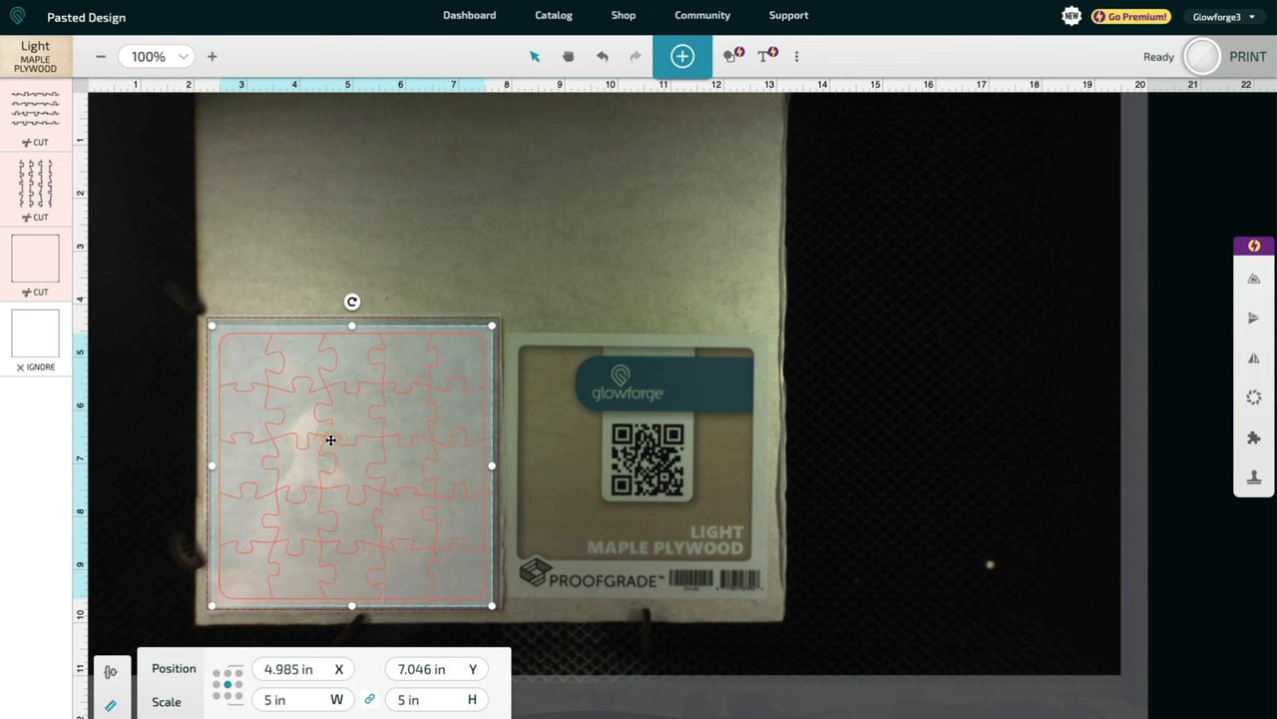
# Set the puzzle's position to X 5 in and Y 7 in.
pyautogui.click(299, 668)
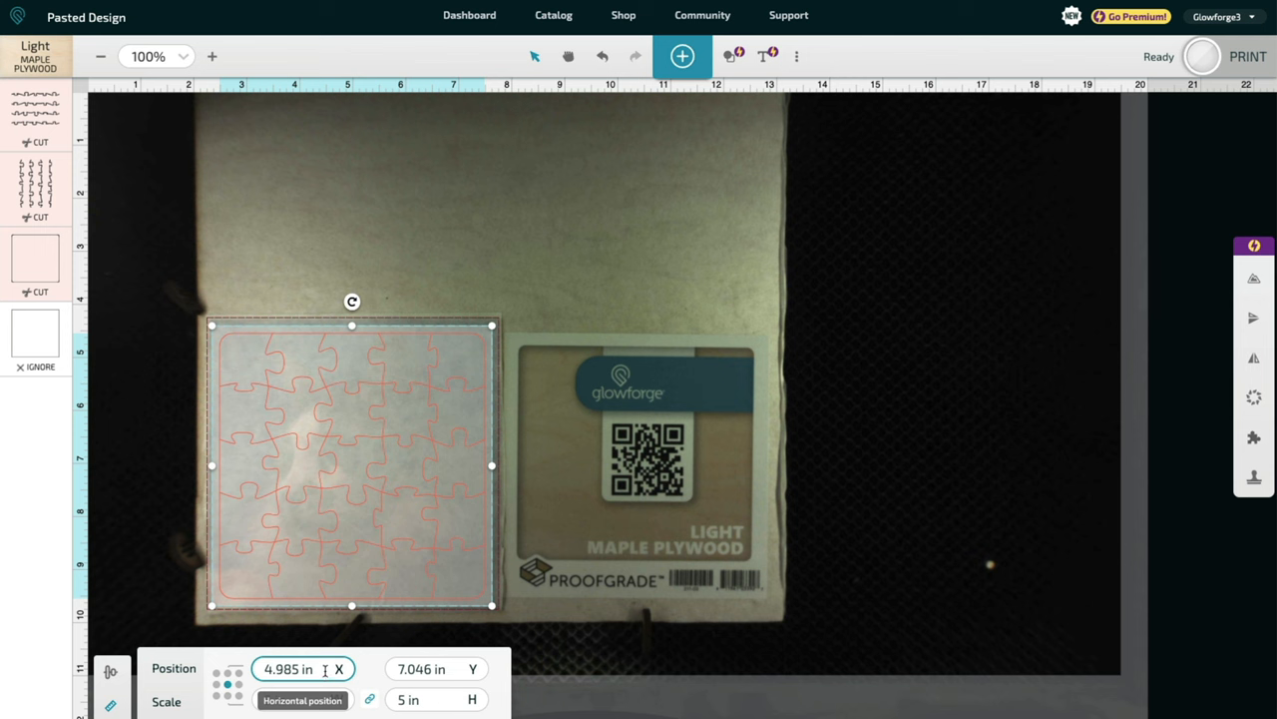
pyautogui.tripleClick(295, 668)
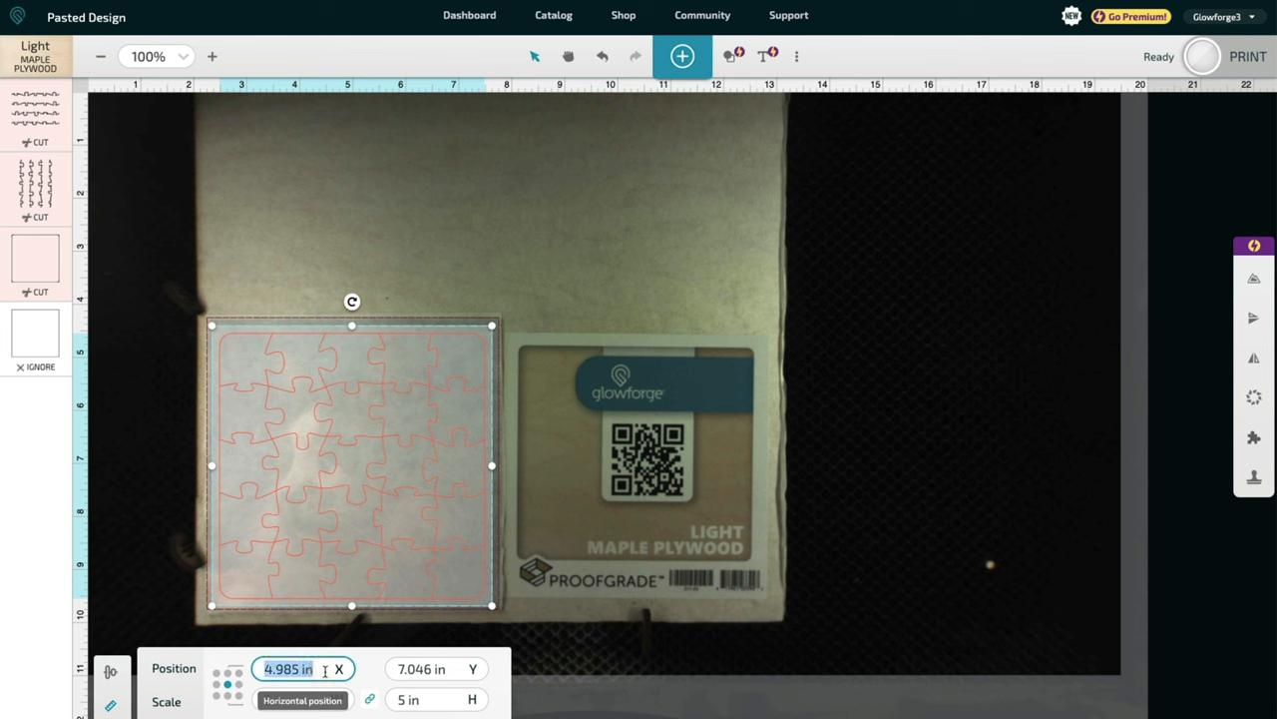
pyautogui.click(435, 668)
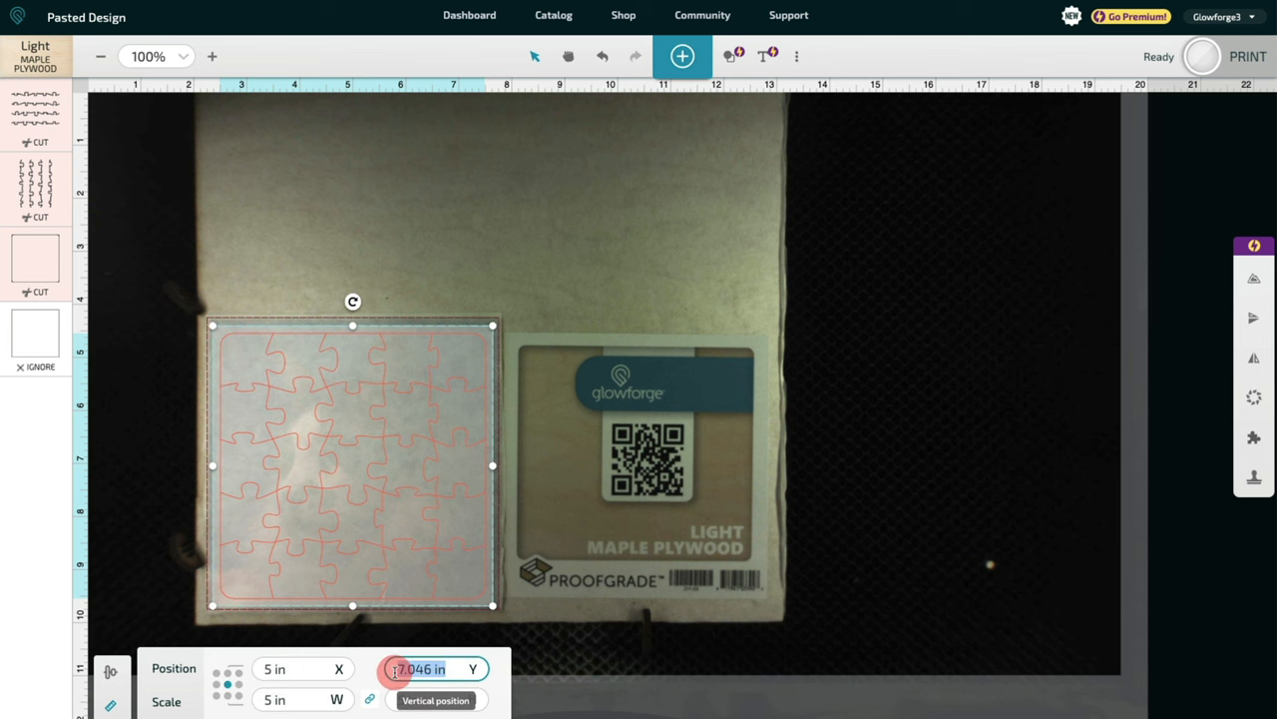
pyautogui.write('7')
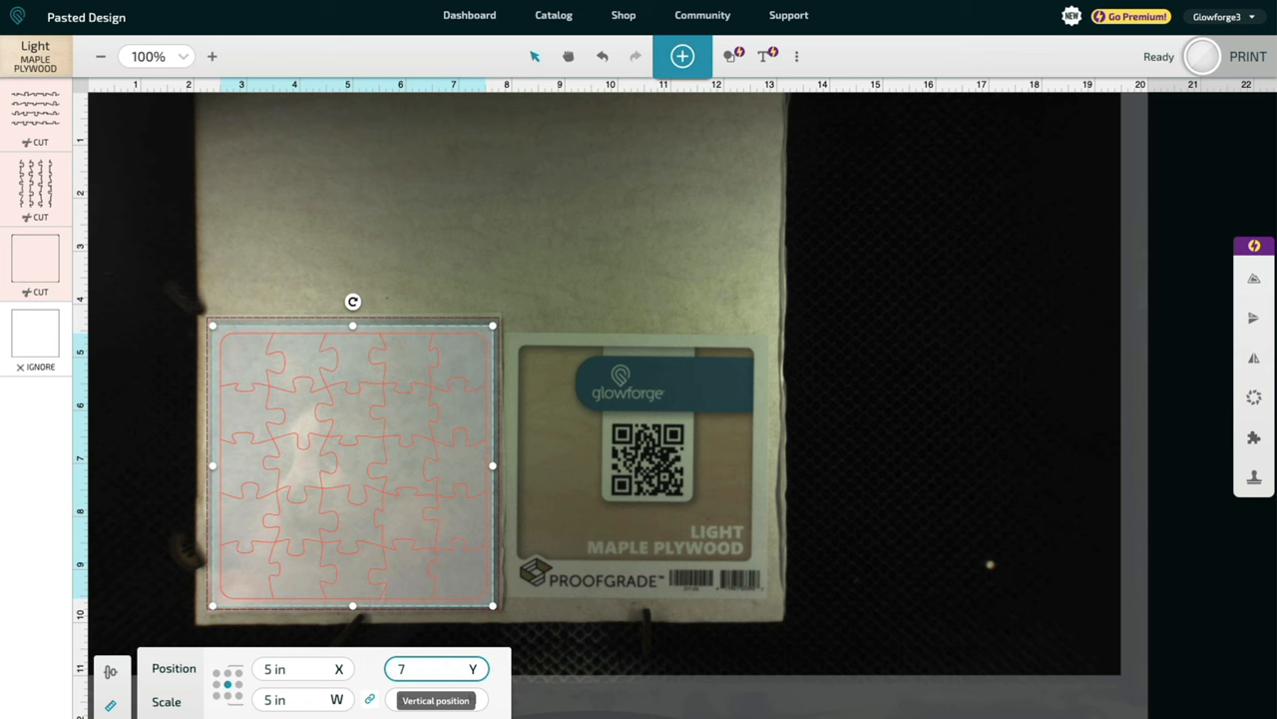